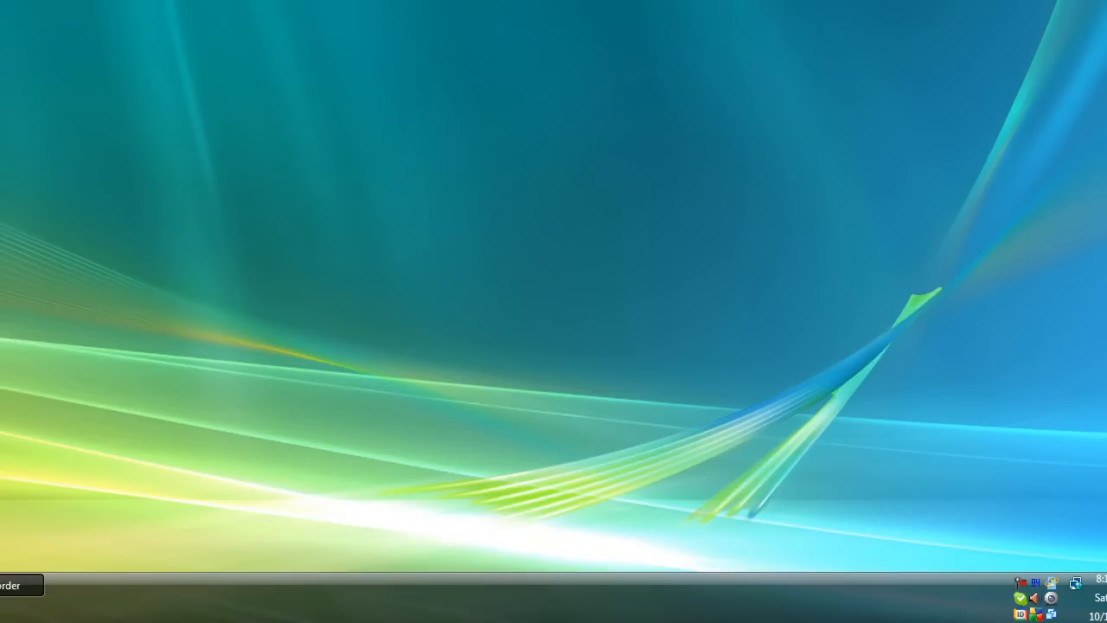
pyautogui.moveTo(929, 377)
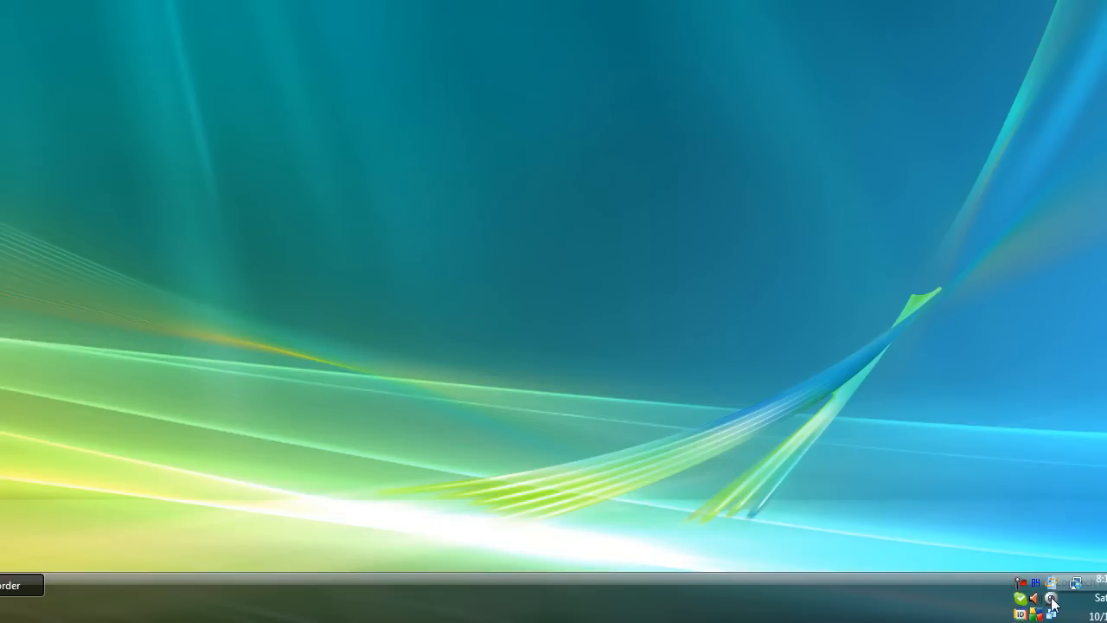
pyautogui.moveTo(1024, 611)
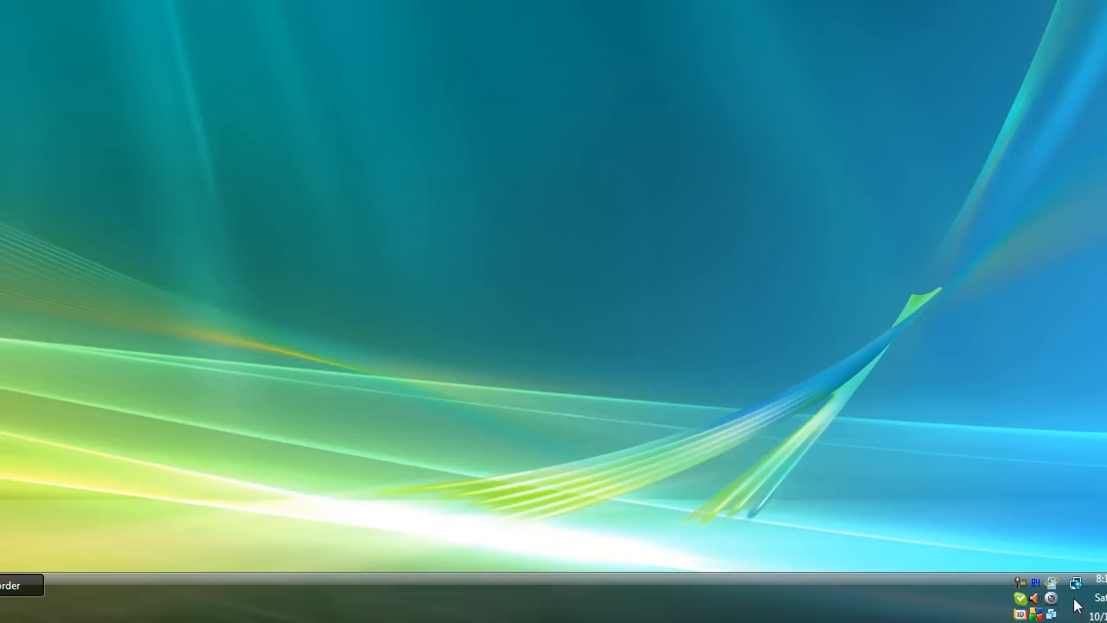
pyautogui.moveTo(1055, 602)
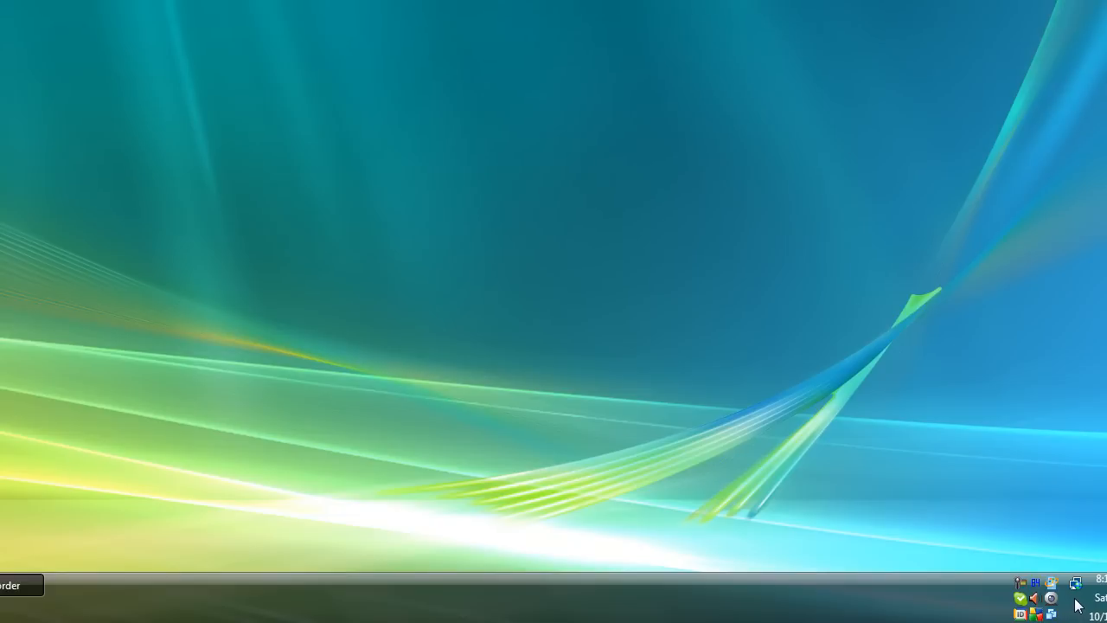
# Enable the Volume icon in Taskbar and Start Menu Properties' Notification Area and apply it
pyautogui.rightClick(1074, 588)
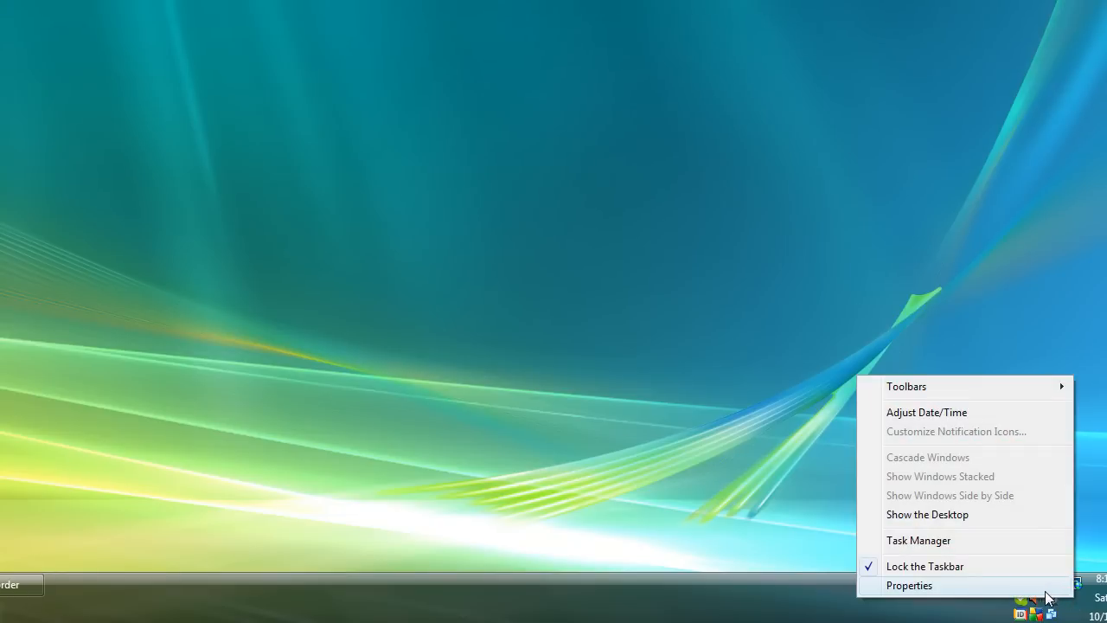
pyautogui.click(912, 585)
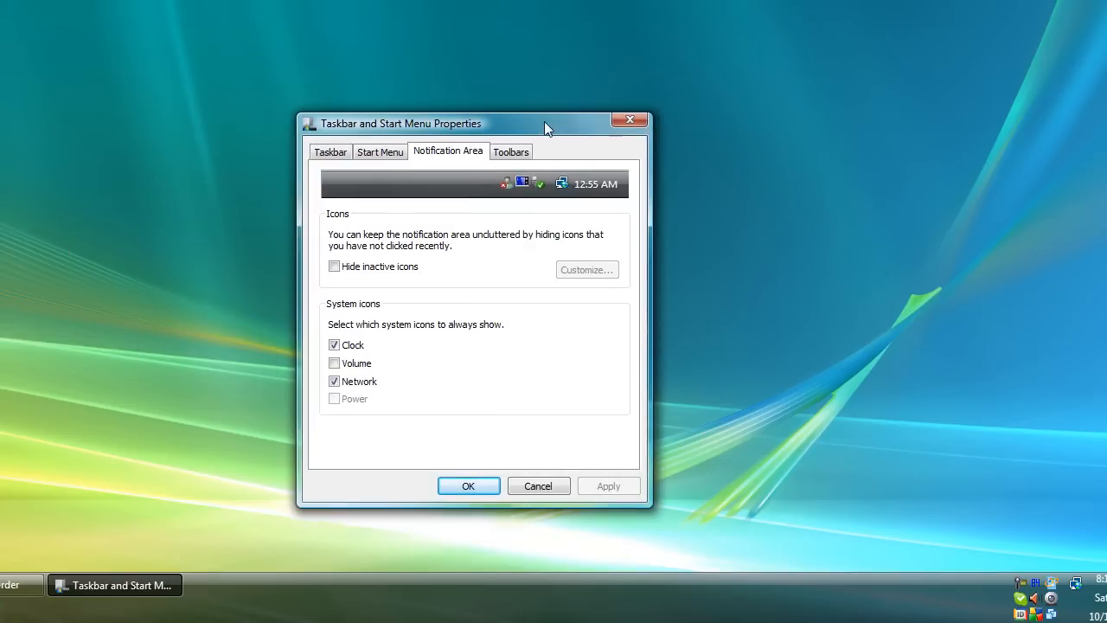
pyautogui.click(331, 150)
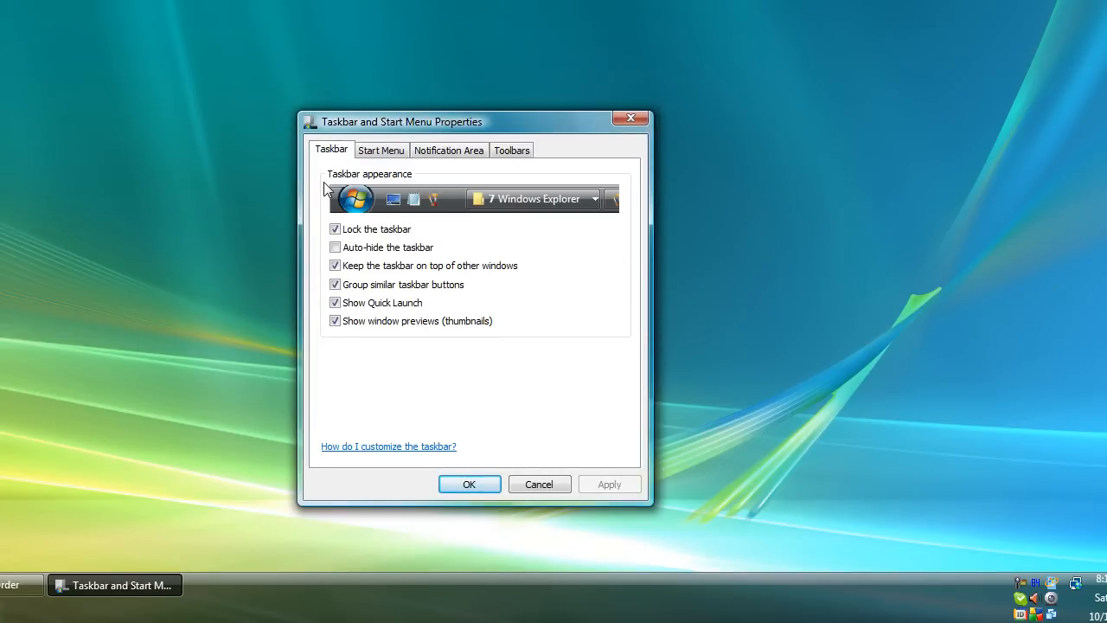
pyautogui.moveTo(429, 154)
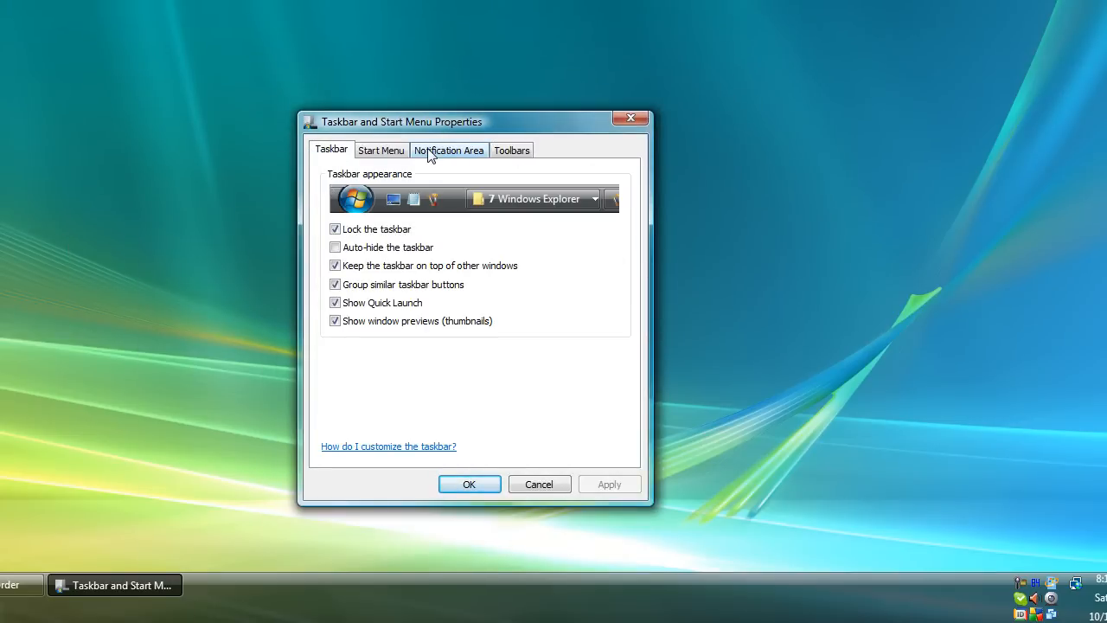
pyautogui.click(448, 149)
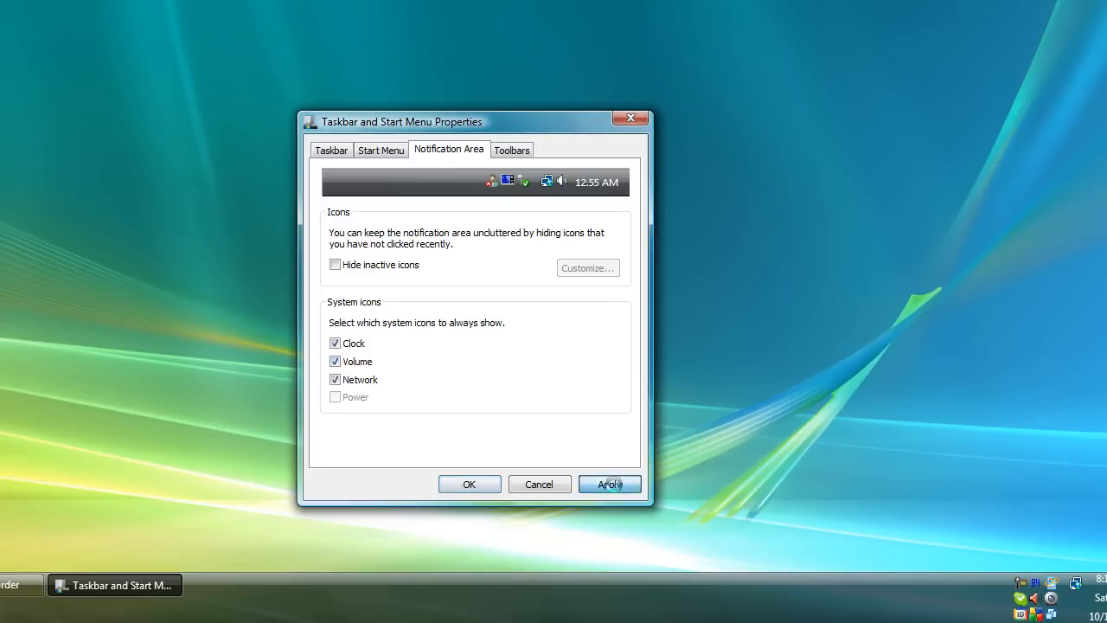
pyautogui.click(468, 484)
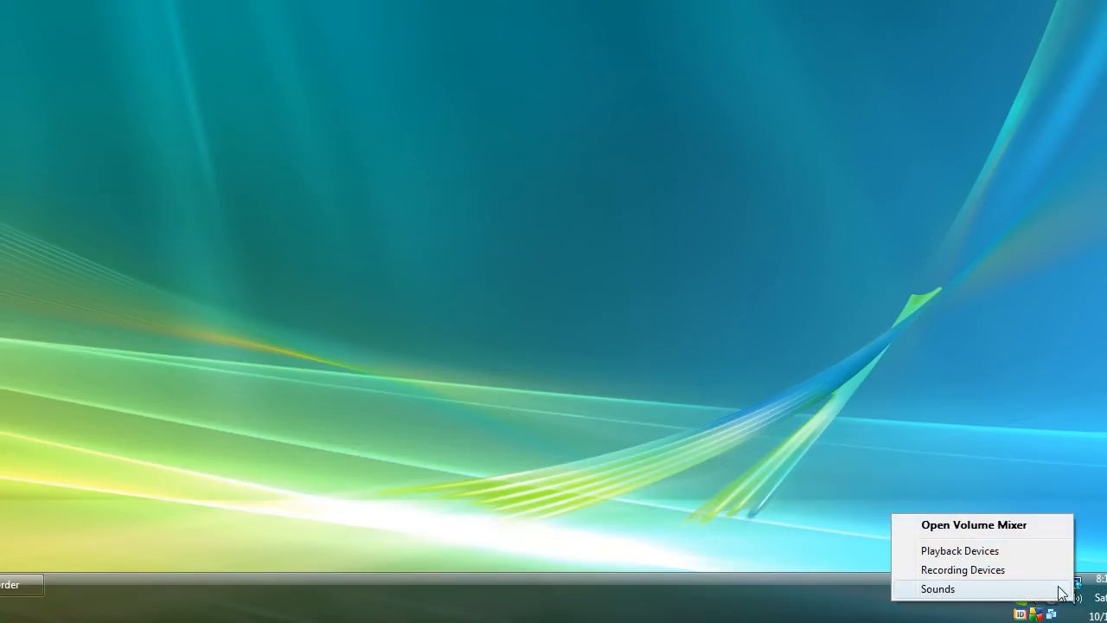
# Show the recording devices and hide disconnected ones, leaving Stereo Mix listed
pyautogui.click(945, 588)
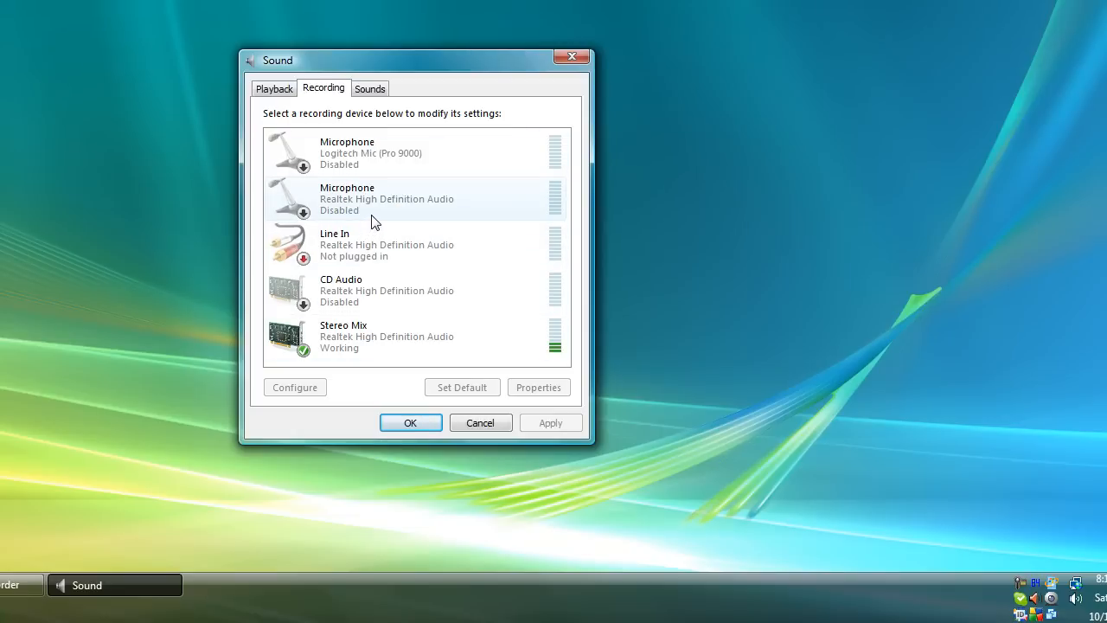
pyautogui.moveTo(287, 201)
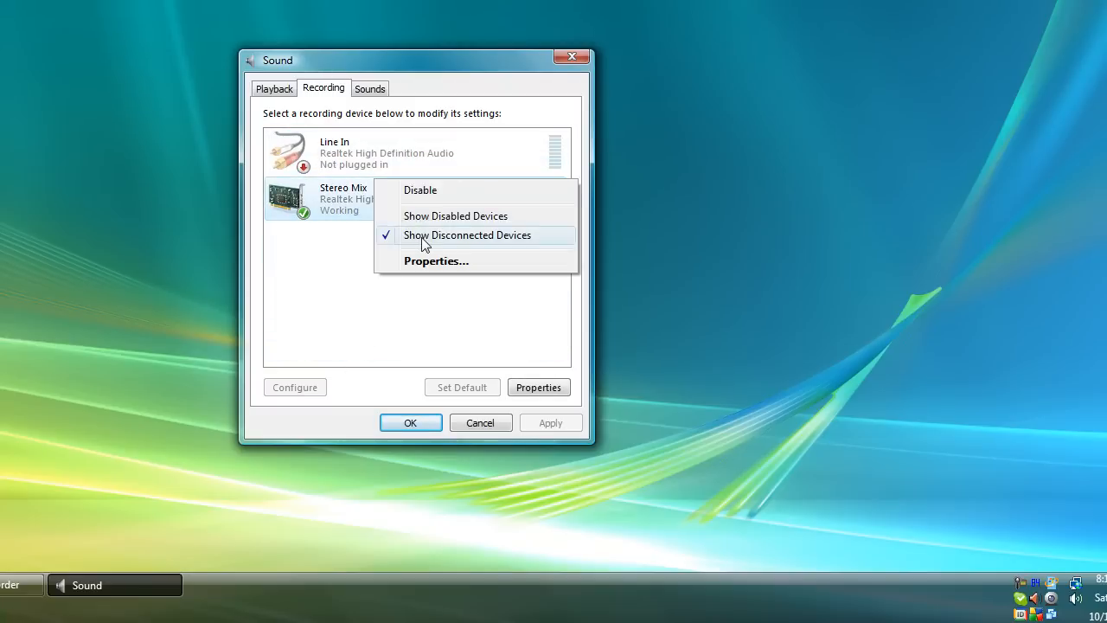
pyautogui.click(468, 236)
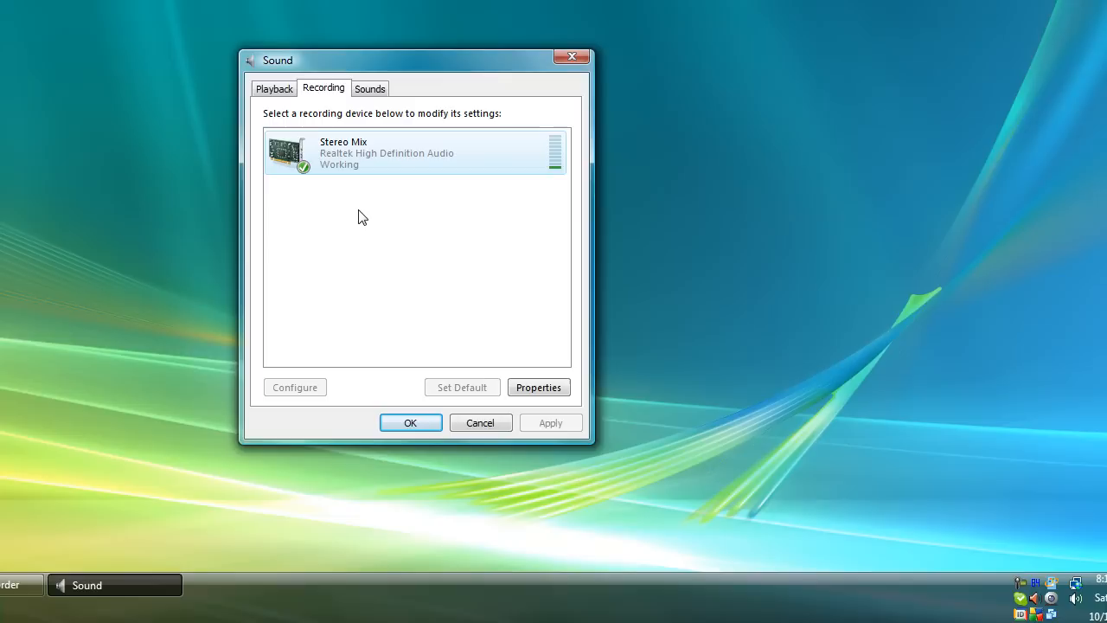
pyautogui.moveTo(349, 168)
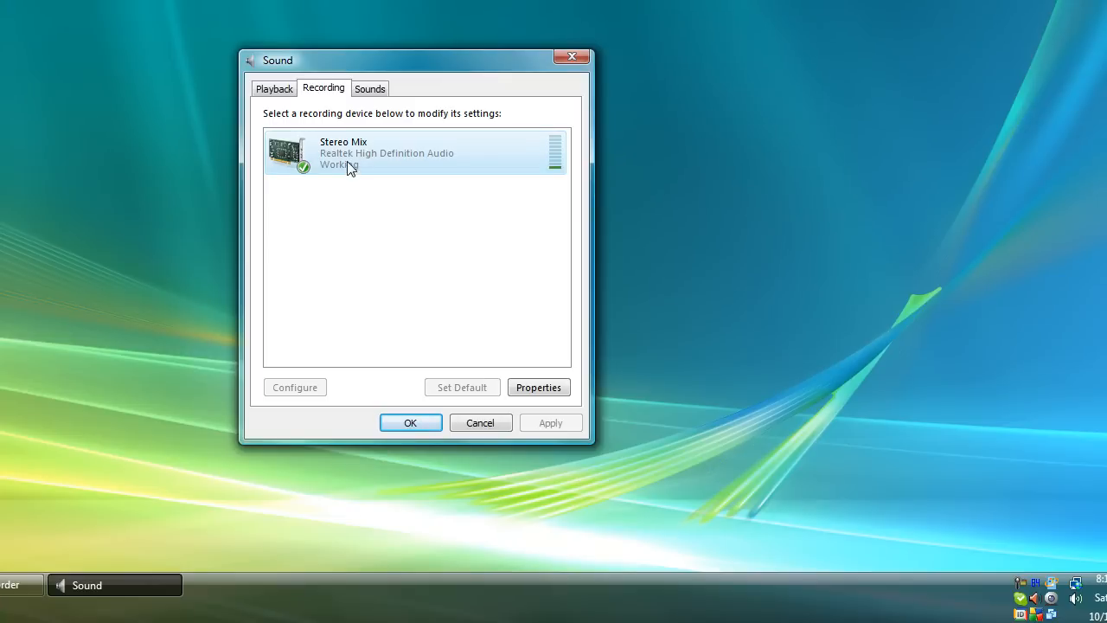
pyautogui.moveTo(531, 165)
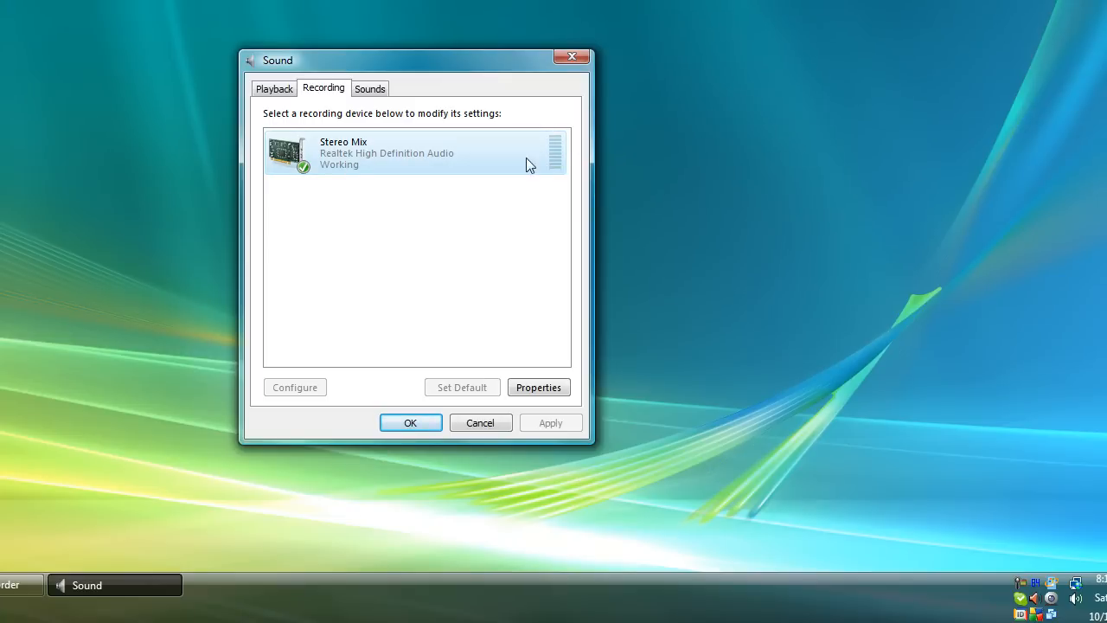
pyautogui.moveTo(426, 211)
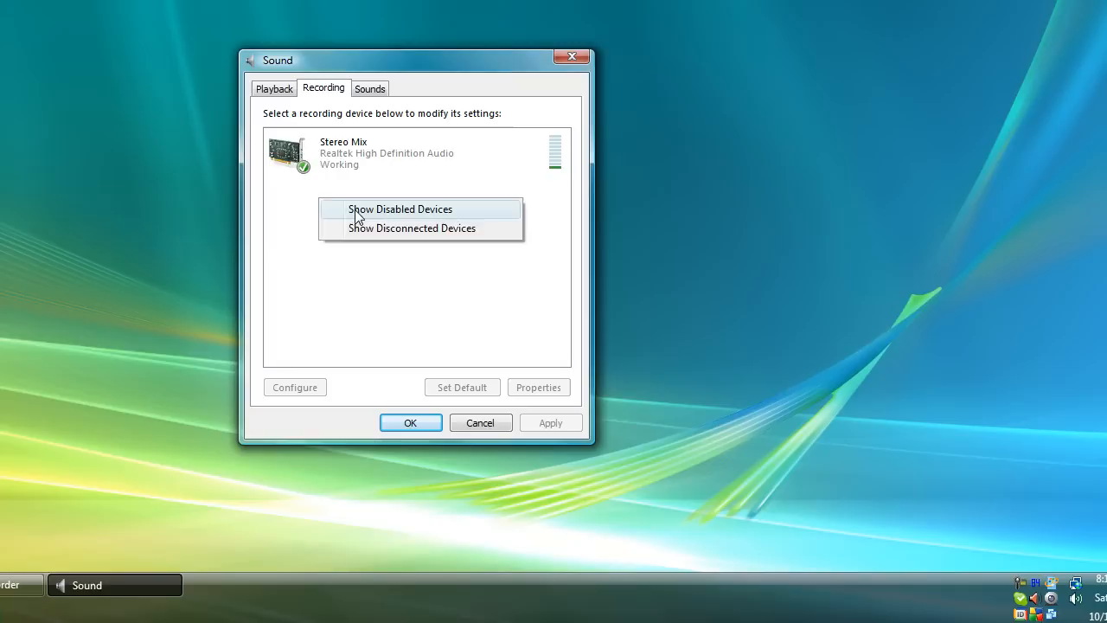
# Show disabled devices again and enable the Realtek High Definition Audio microphone
pyautogui.click(392, 208)
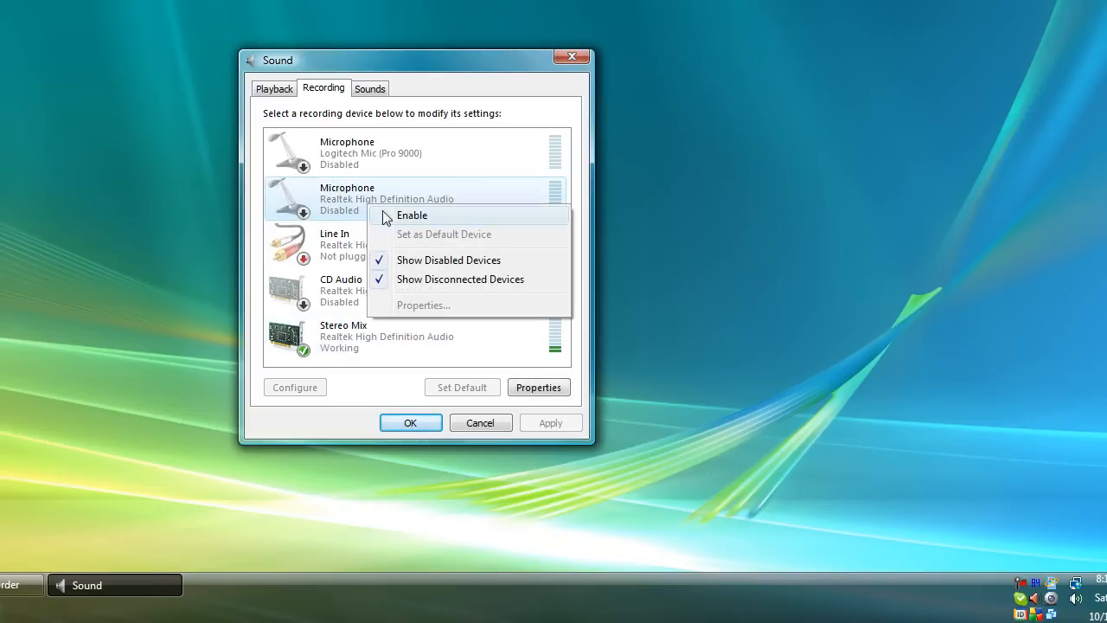
pyautogui.click(411, 215)
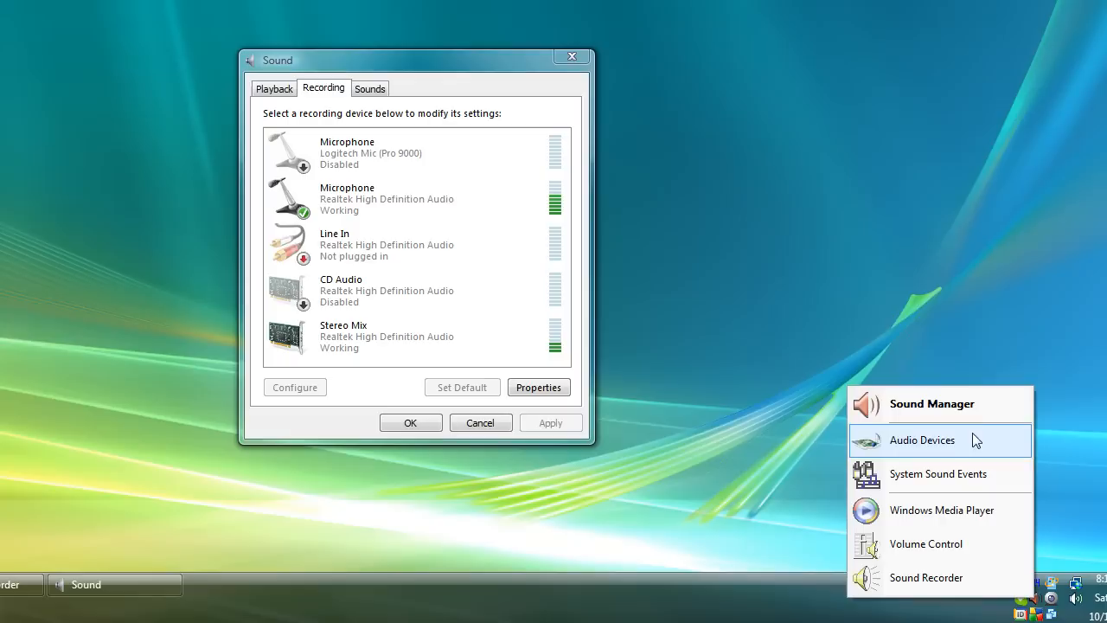
# Bring up Realtek HD Audio Manager on its Microphone settings page beside the Sound dialog
pyautogui.click(922, 441)
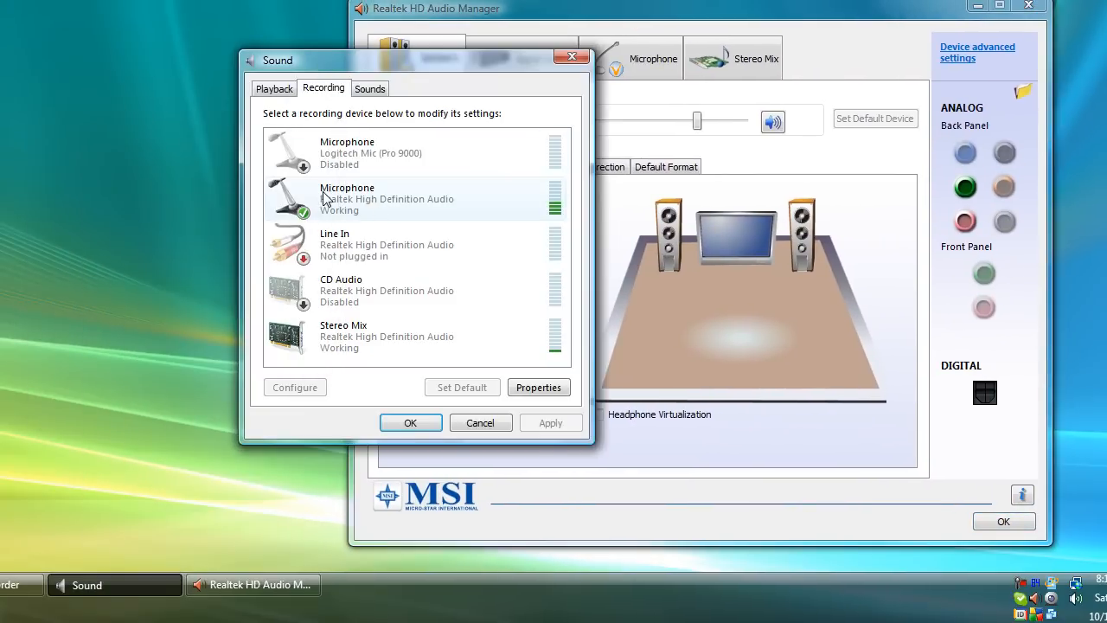
pyautogui.click(252, 584)
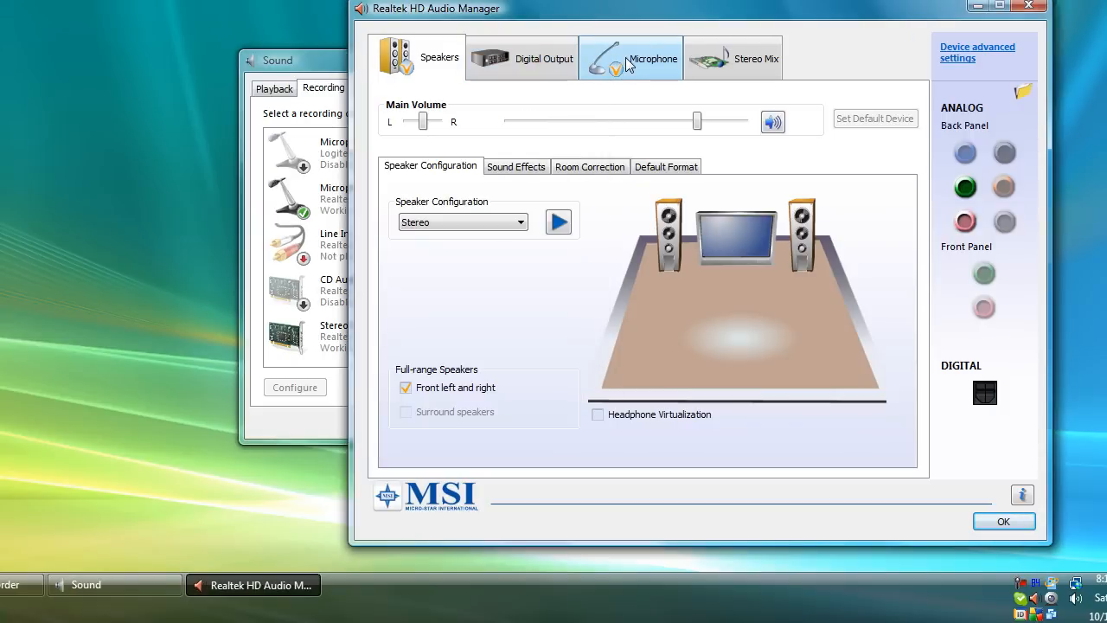
pyautogui.click(635, 58)
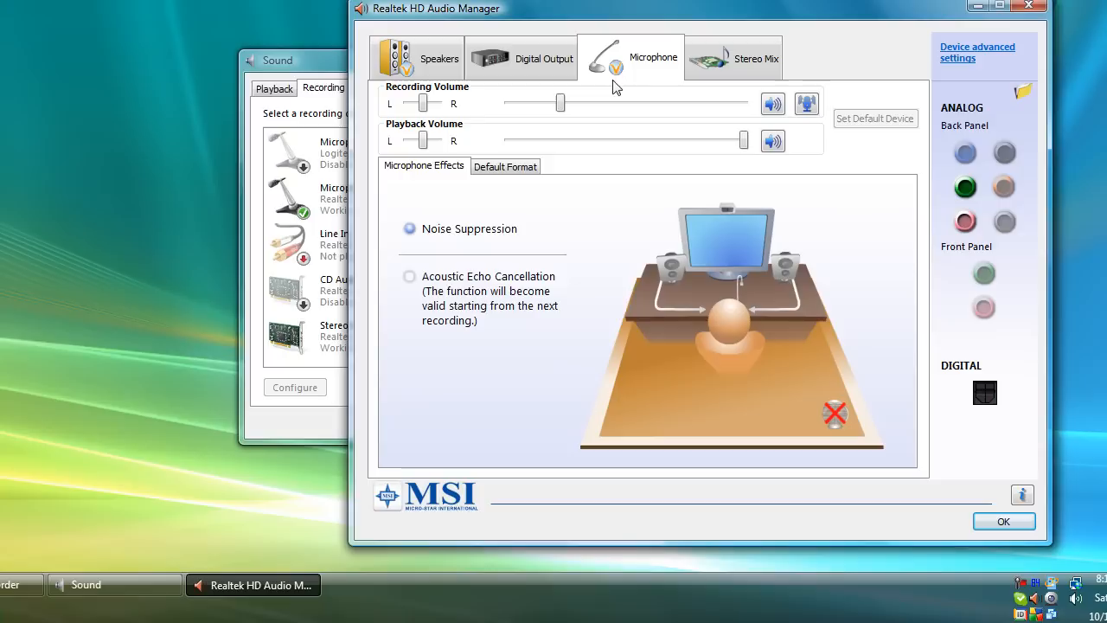
pyautogui.moveTo(688, 142)
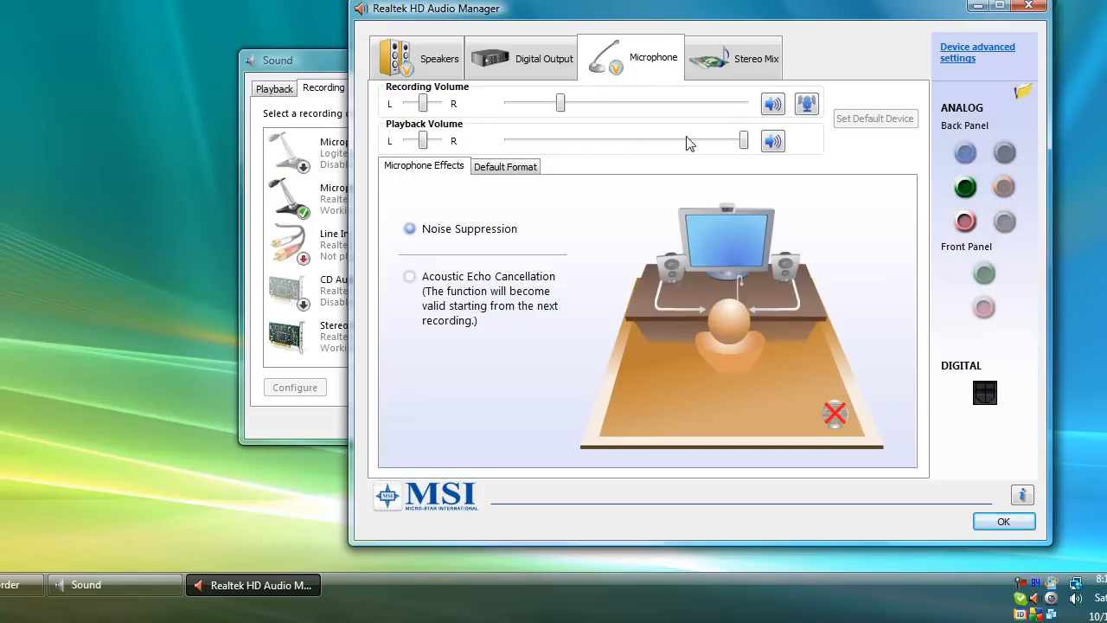
pyautogui.moveTo(771, 140)
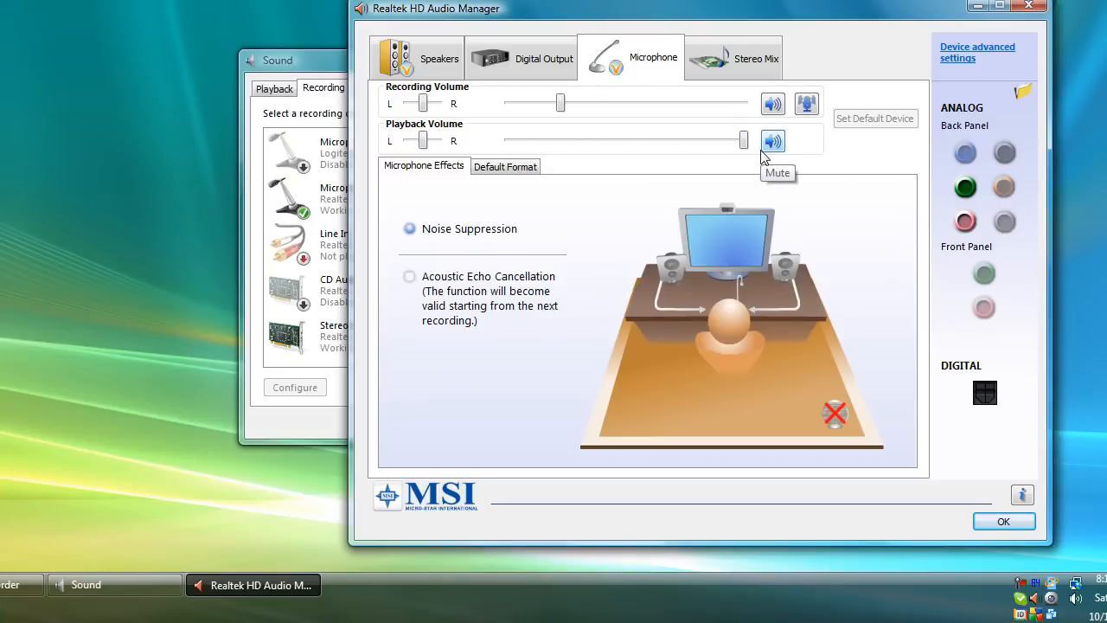
pyautogui.moveTo(831, 135)
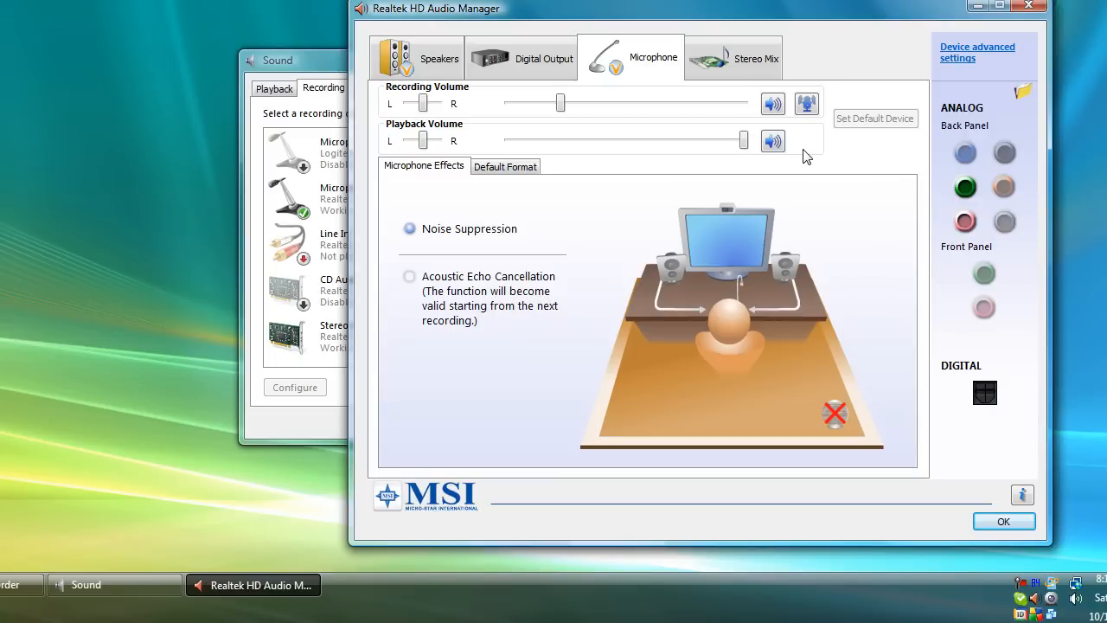
pyautogui.moveTo(771, 141)
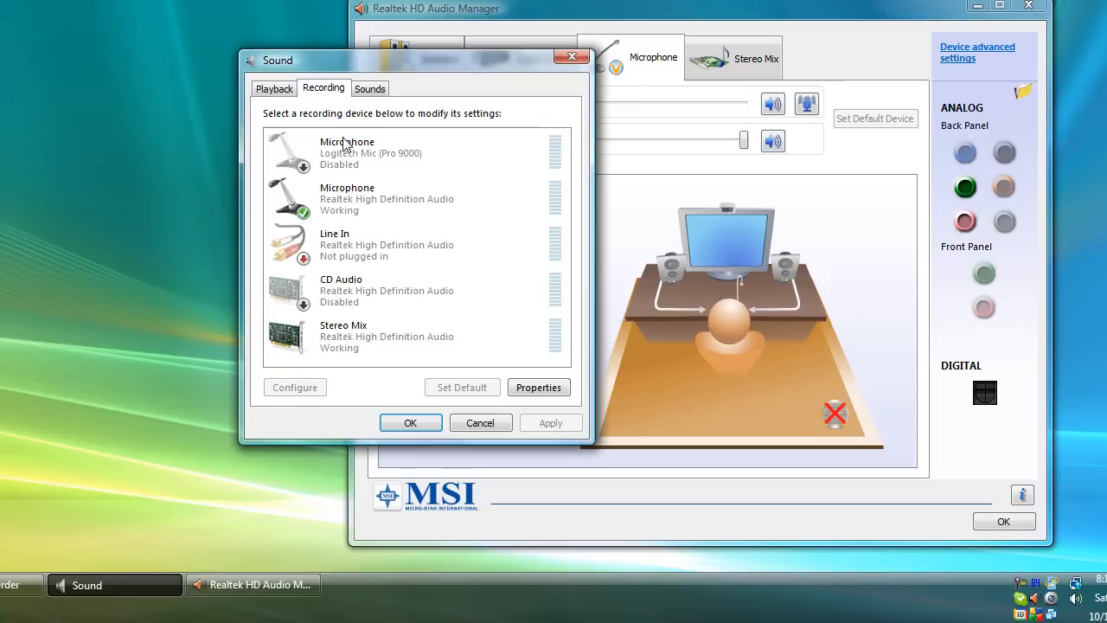
pyautogui.click(377, 335)
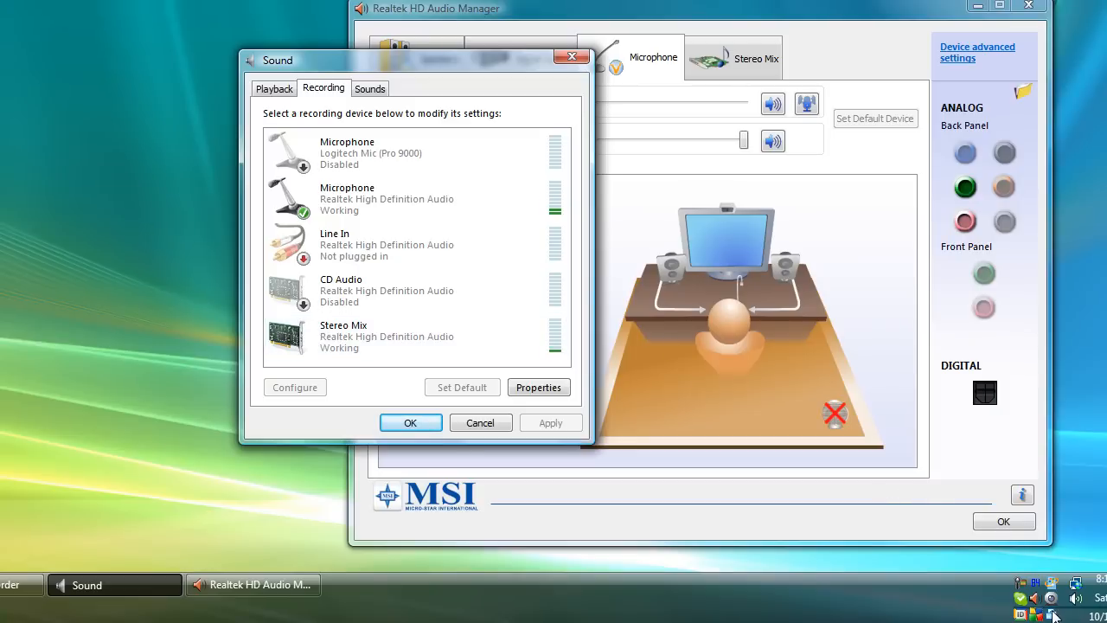
pyautogui.moveTo(474, 284)
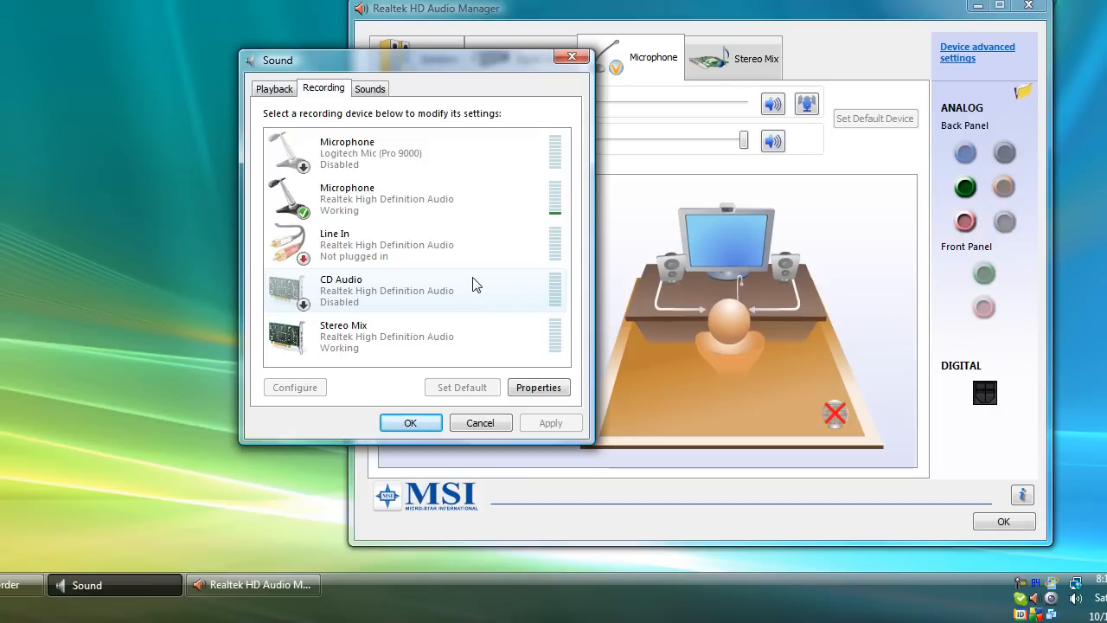
pyautogui.moveTo(467, 113)
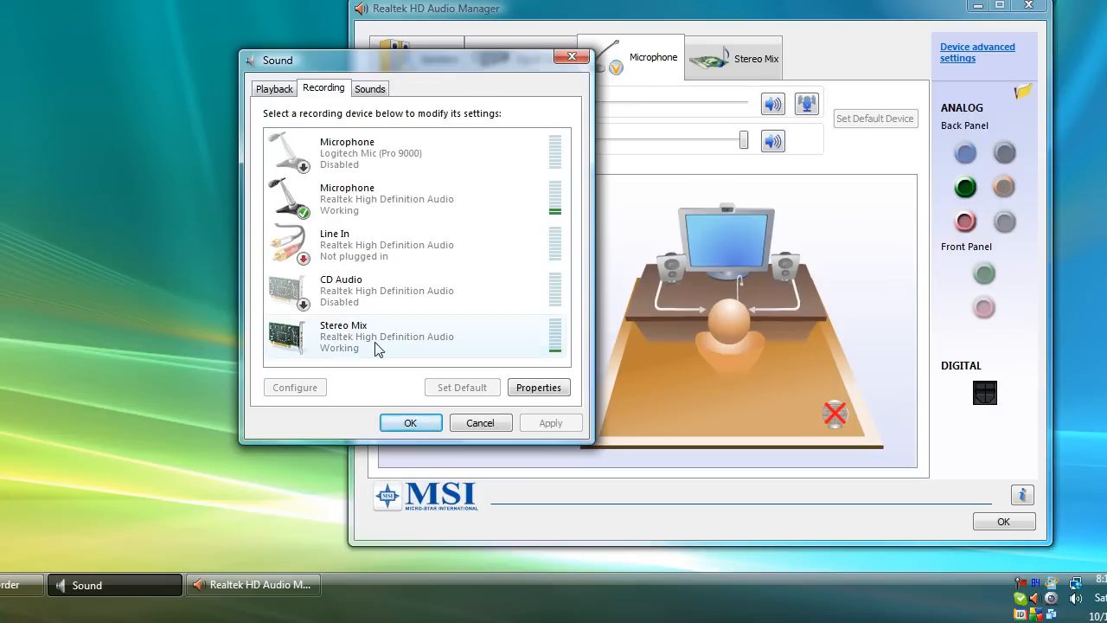
pyautogui.moveTo(377, 342)
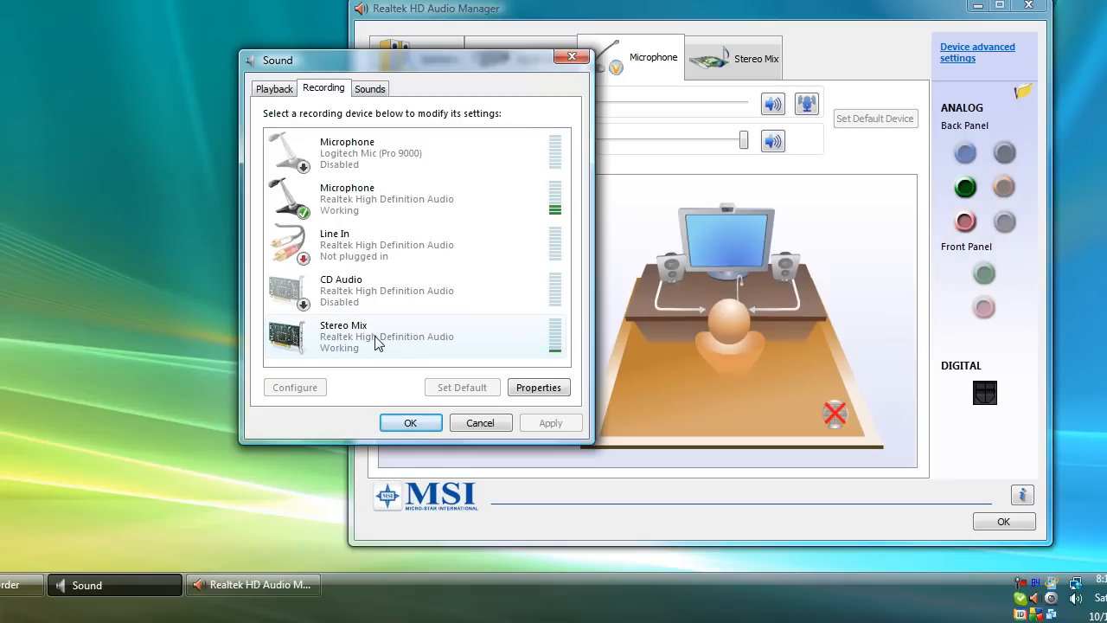
pyautogui.moveTo(339, 346)
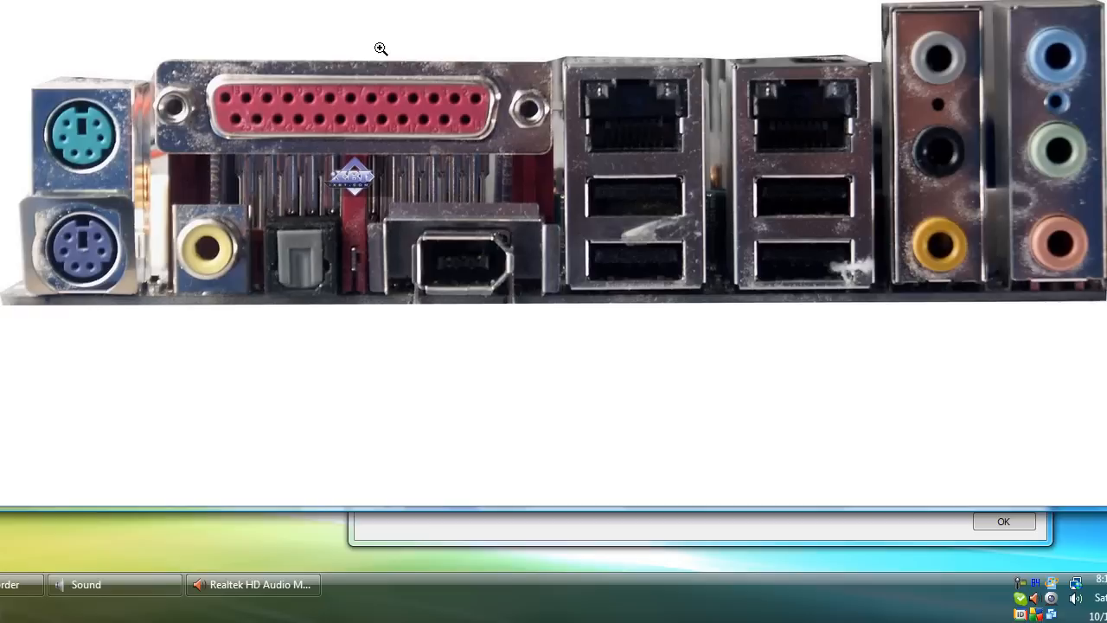
pyautogui.moveTo(1049, 280)
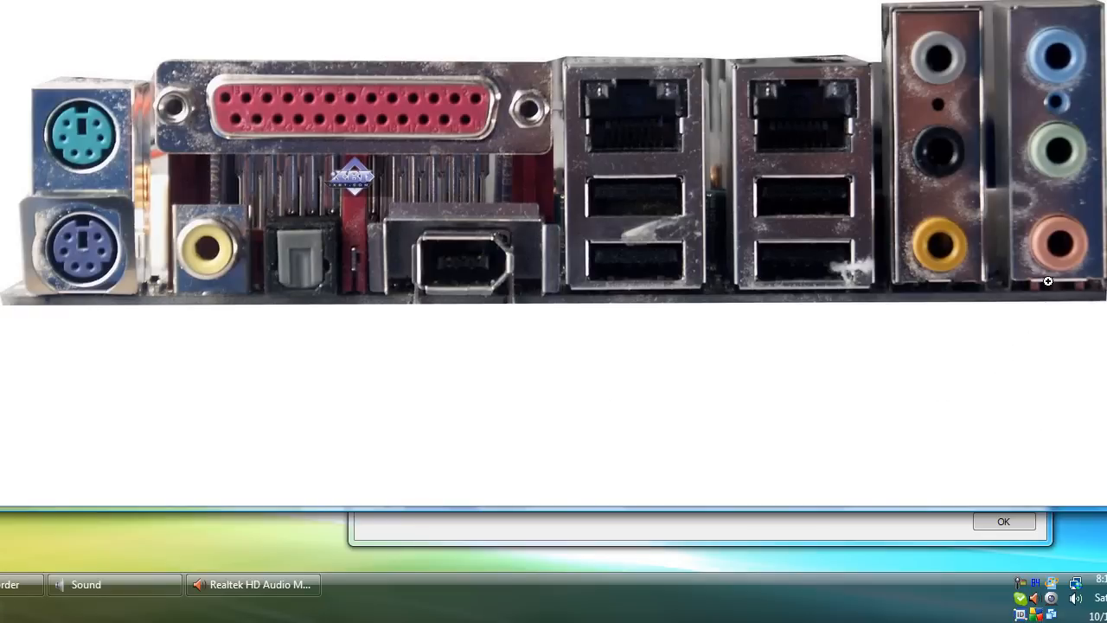
pyautogui.moveTo(1064, 235)
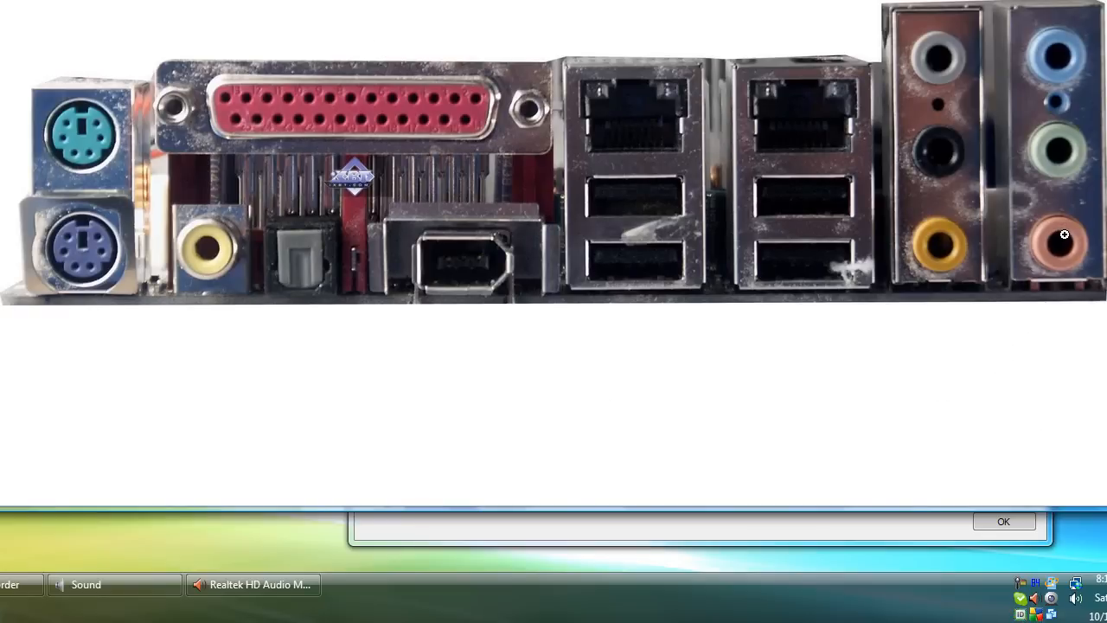
pyautogui.moveTo(1041, 166)
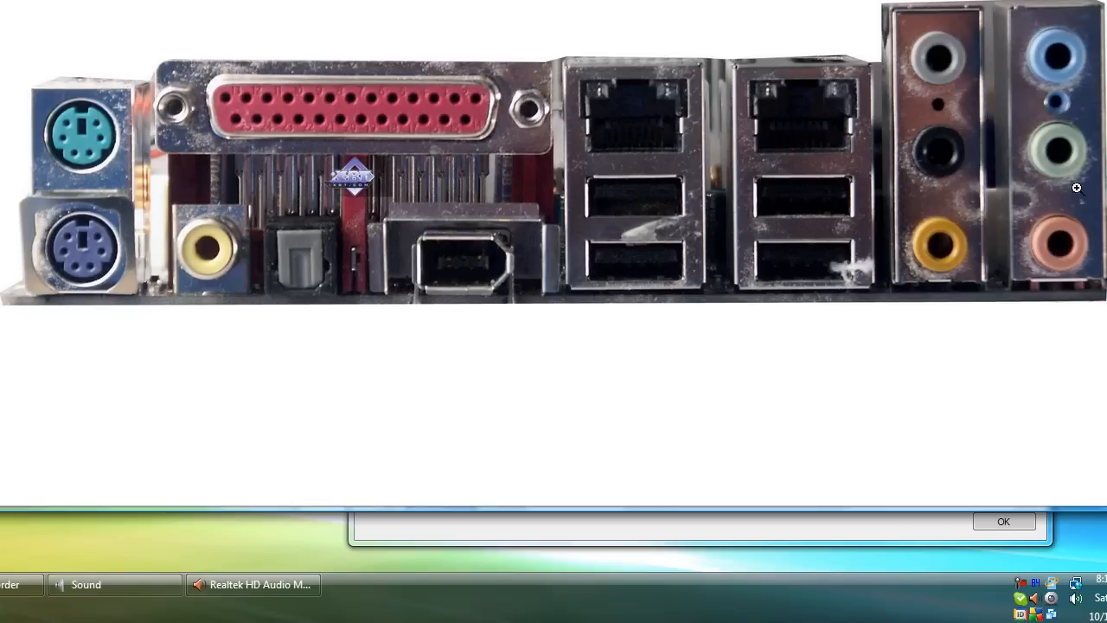
pyautogui.moveTo(1059, 256)
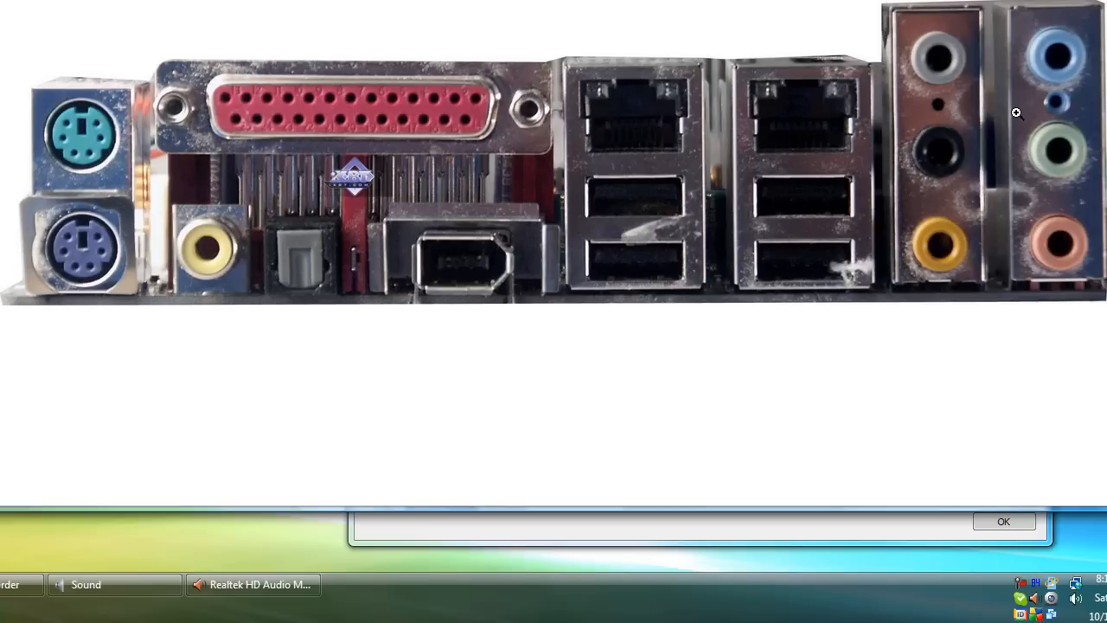
pyautogui.moveTo(1070, 173)
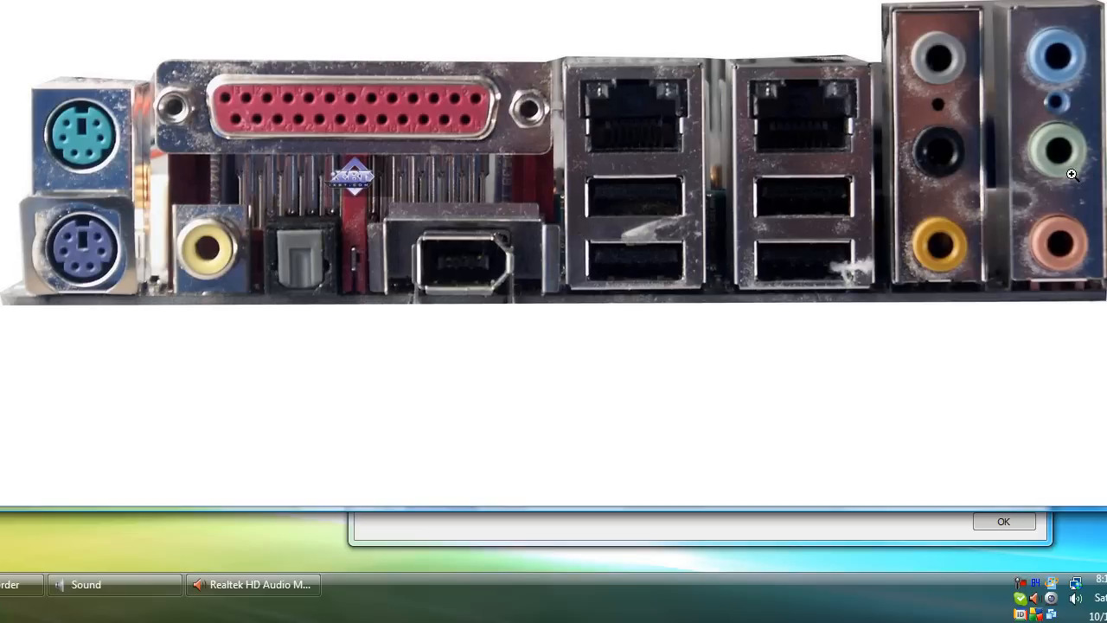
pyautogui.moveTo(1067, 148)
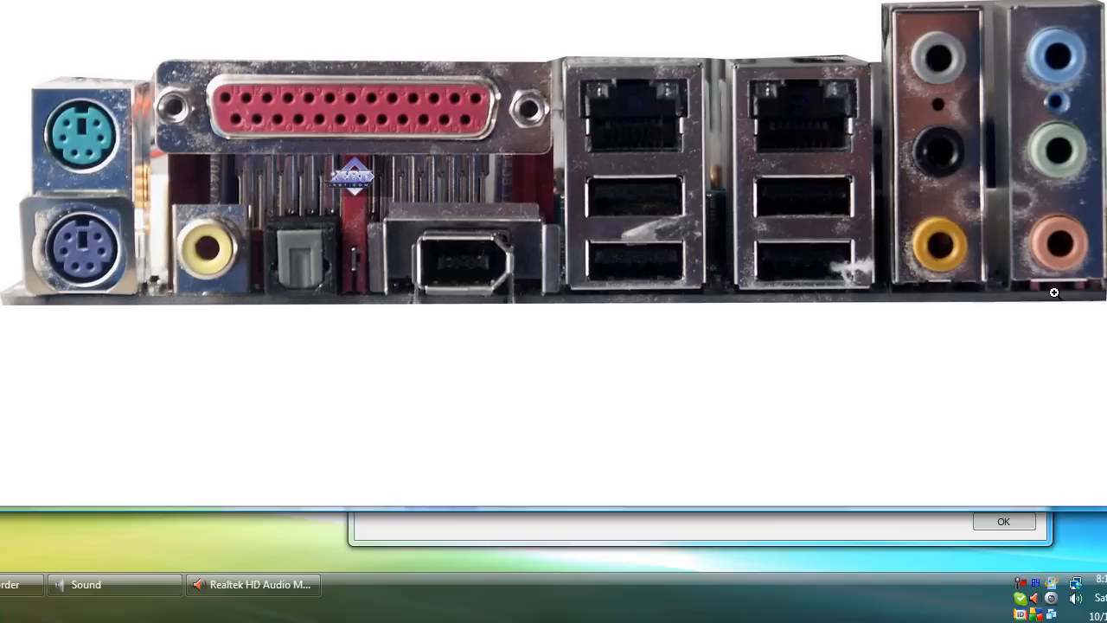
pyautogui.moveTo(1052, 260)
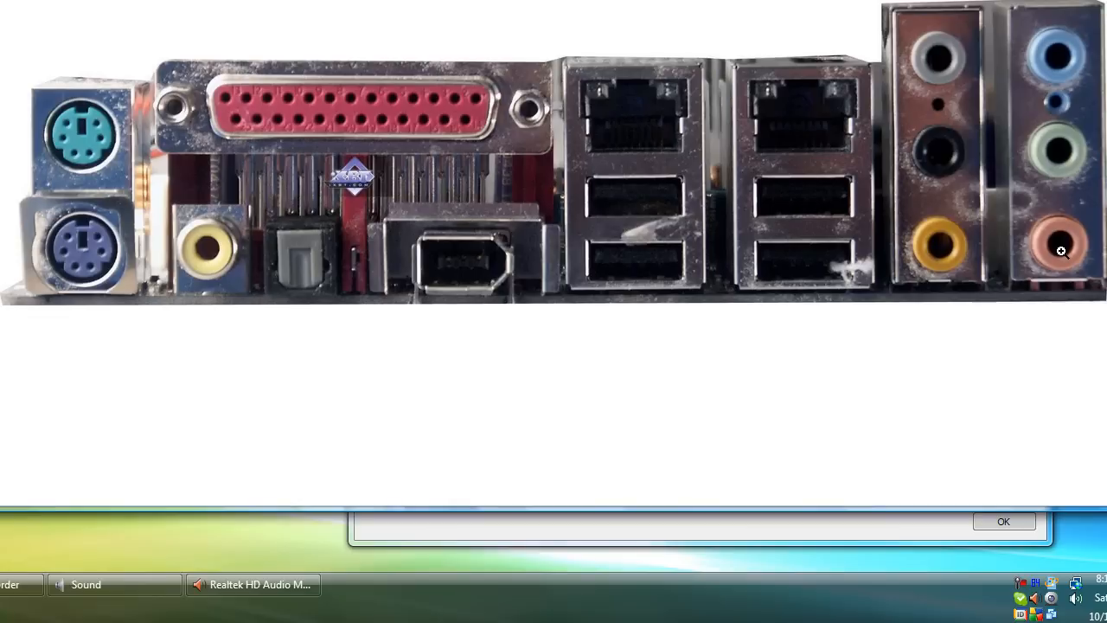
pyautogui.moveTo(1065, 218)
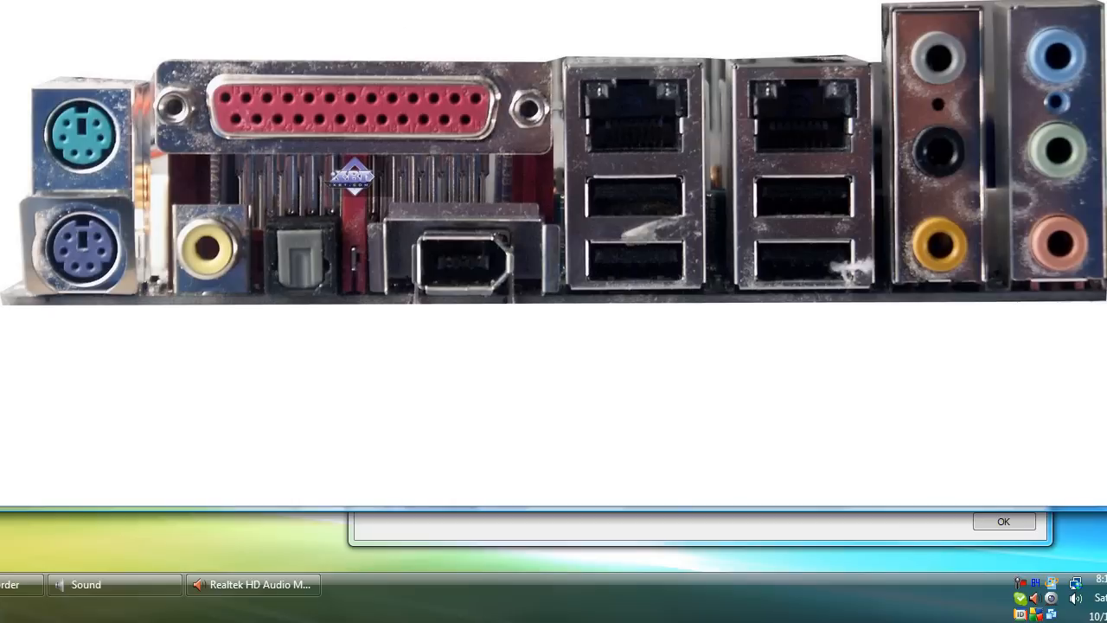
pyautogui.moveTo(1090, 166)
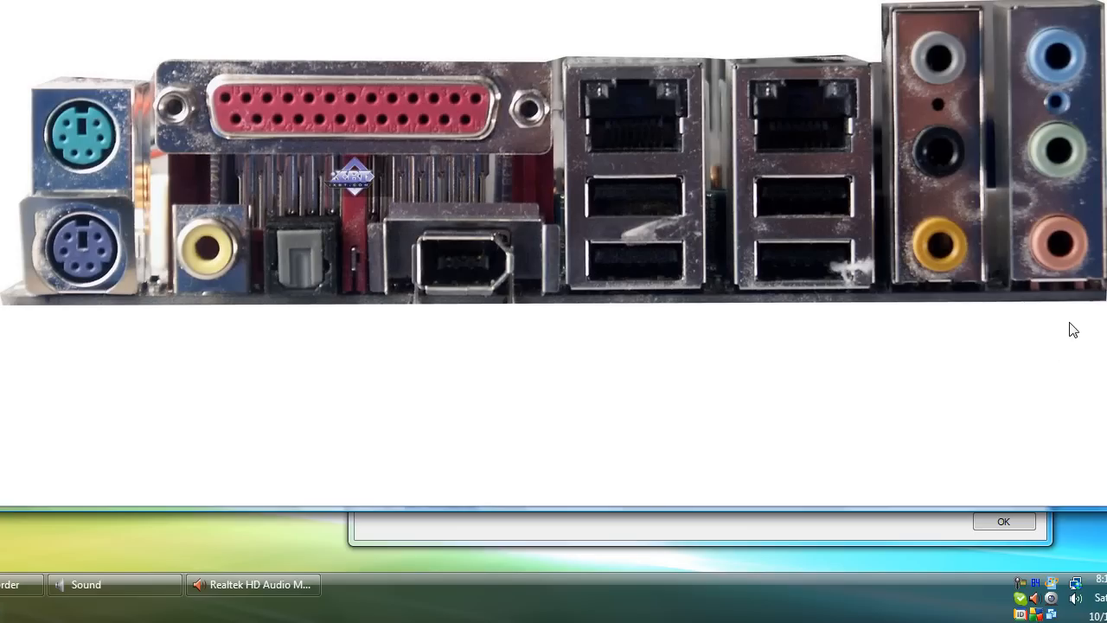
pyautogui.moveTo(1057, 166)
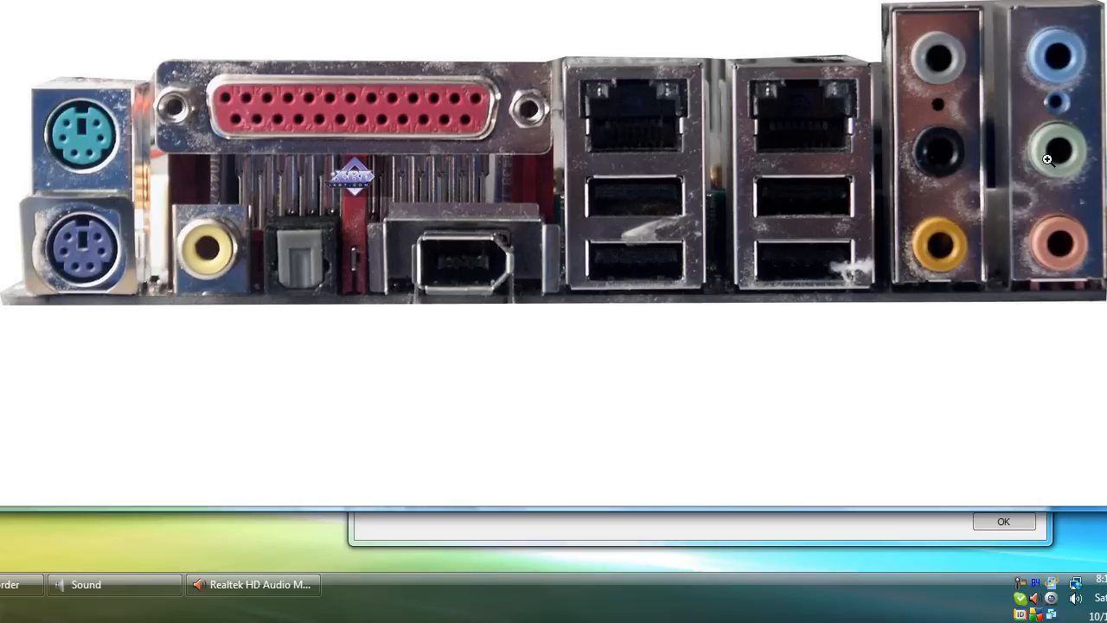
pyautogui.moveTo(1098, 277)
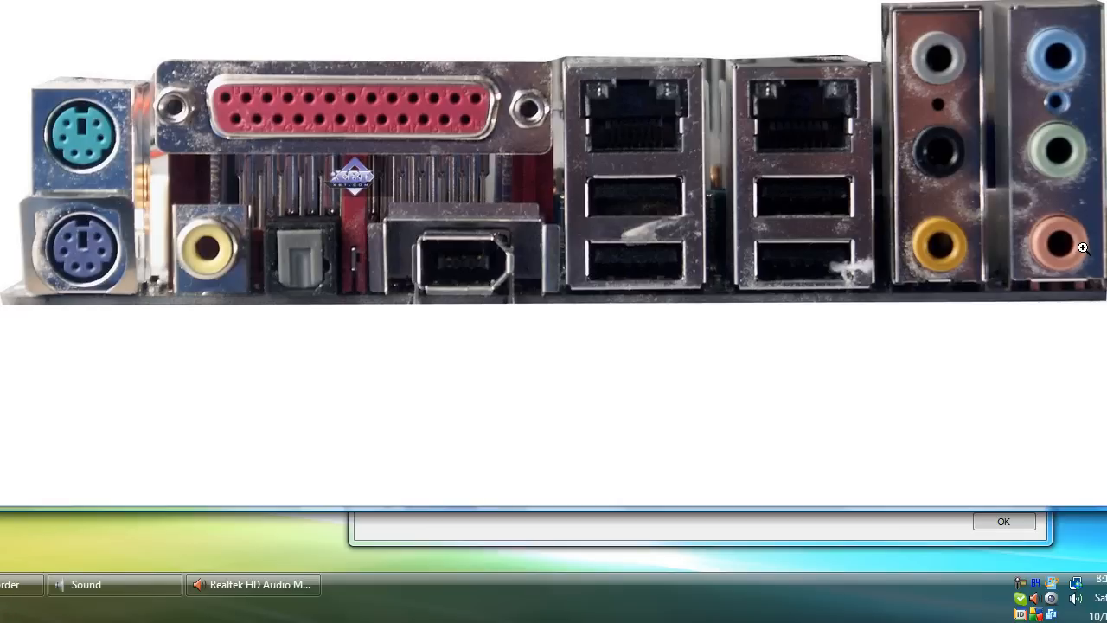
pyautogui.moveTo(1086, 166)
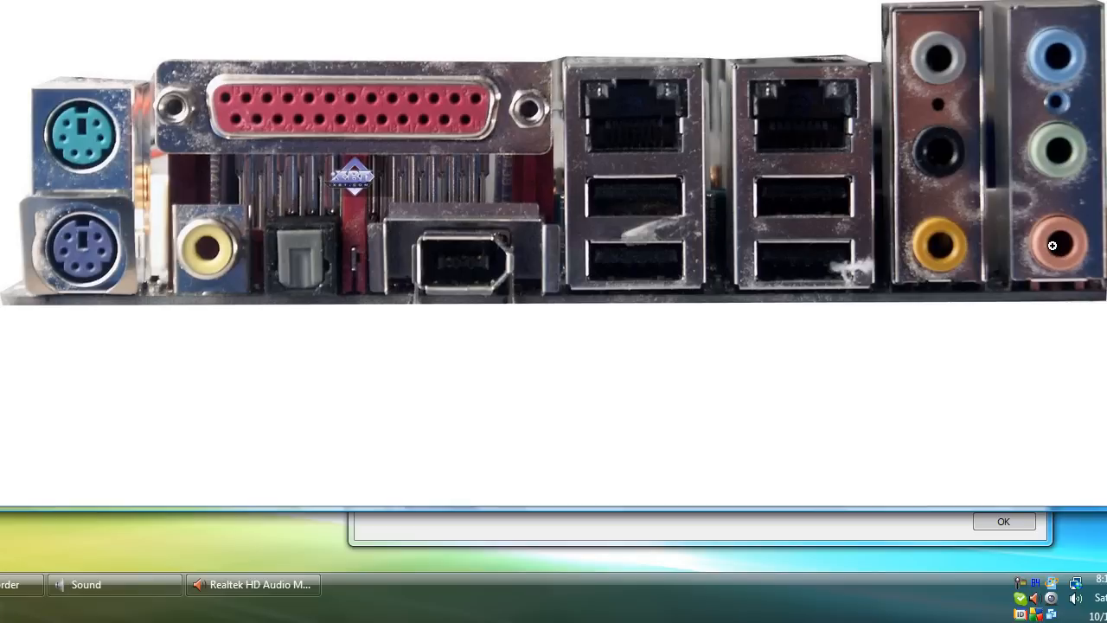
pyautogui.moveTo(1046, 240)
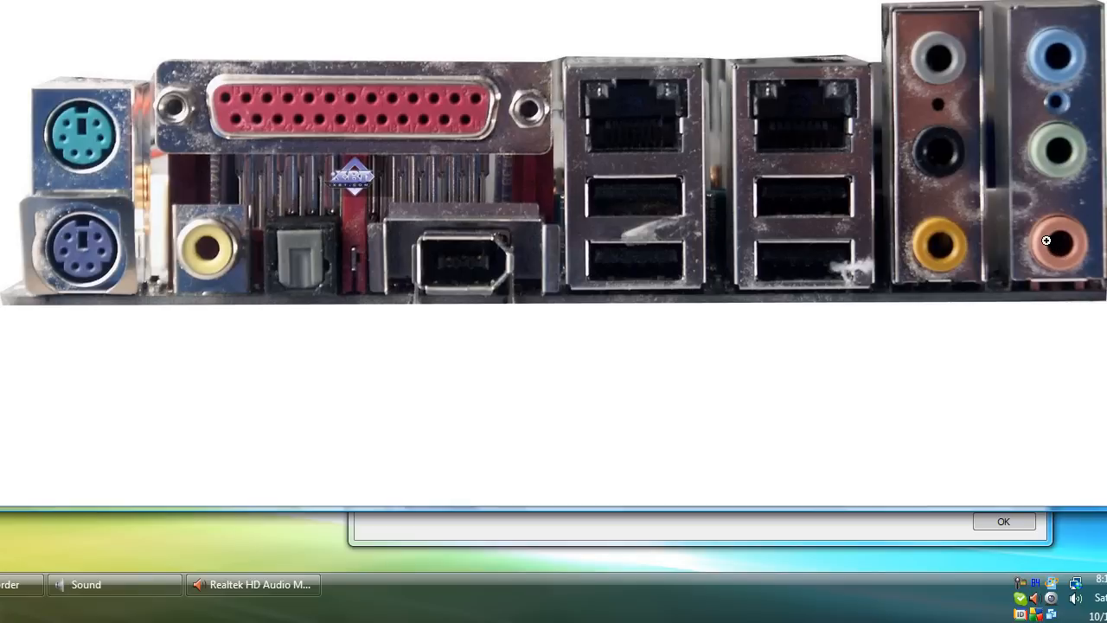
pyautogui.moveTo(1052, 259)
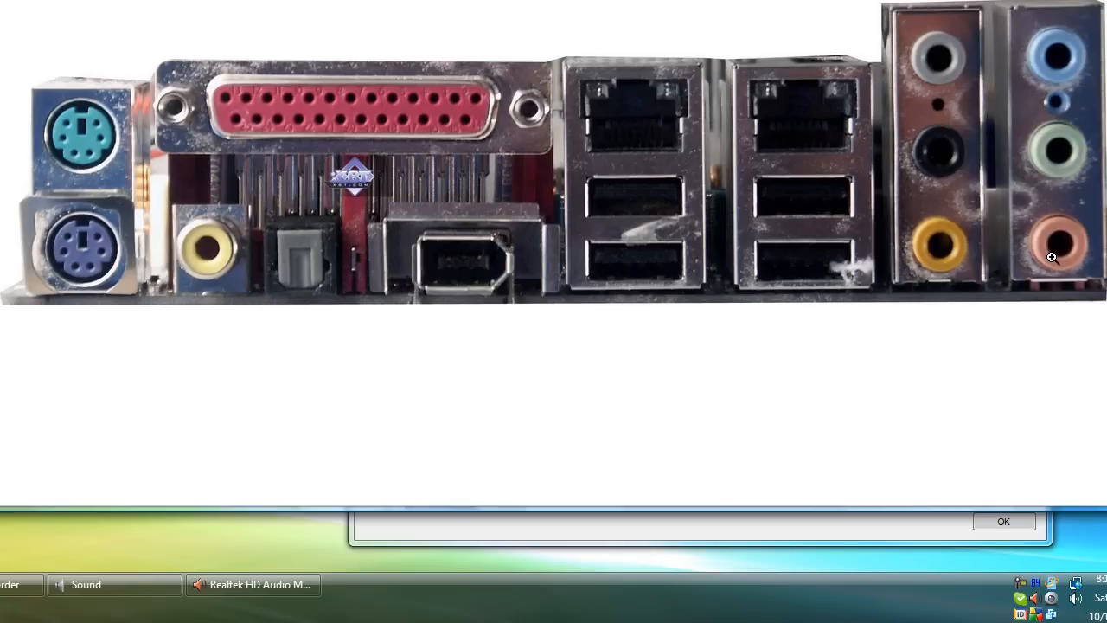
pyautogui.moveTo(787, 341)
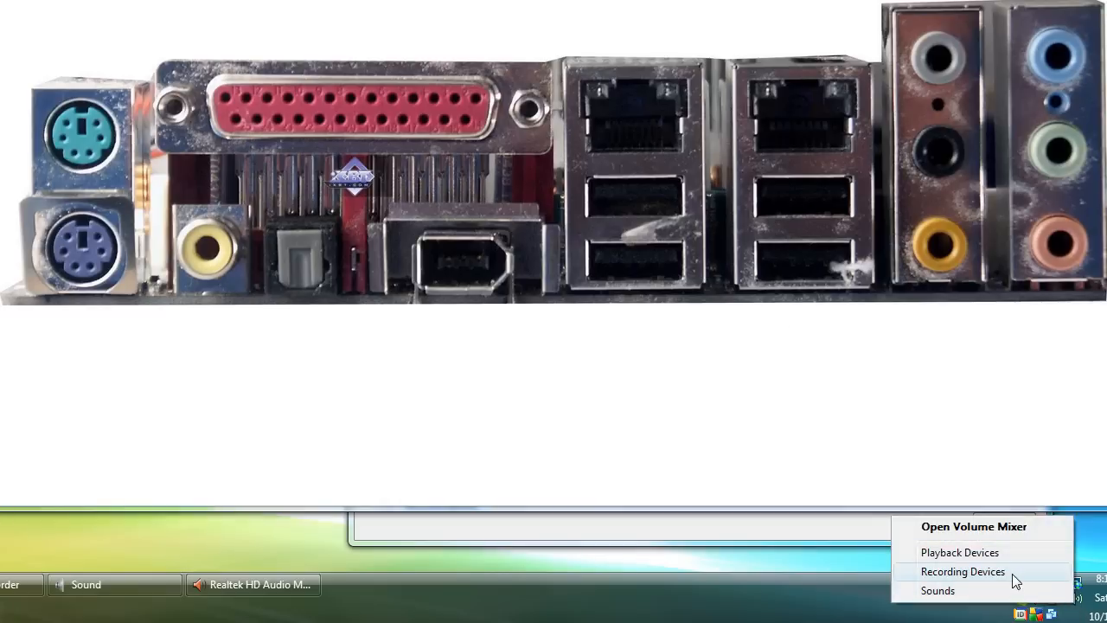
# Show the recording devices list and select the Stereo Mix device
pyautogui.click(961, 571)
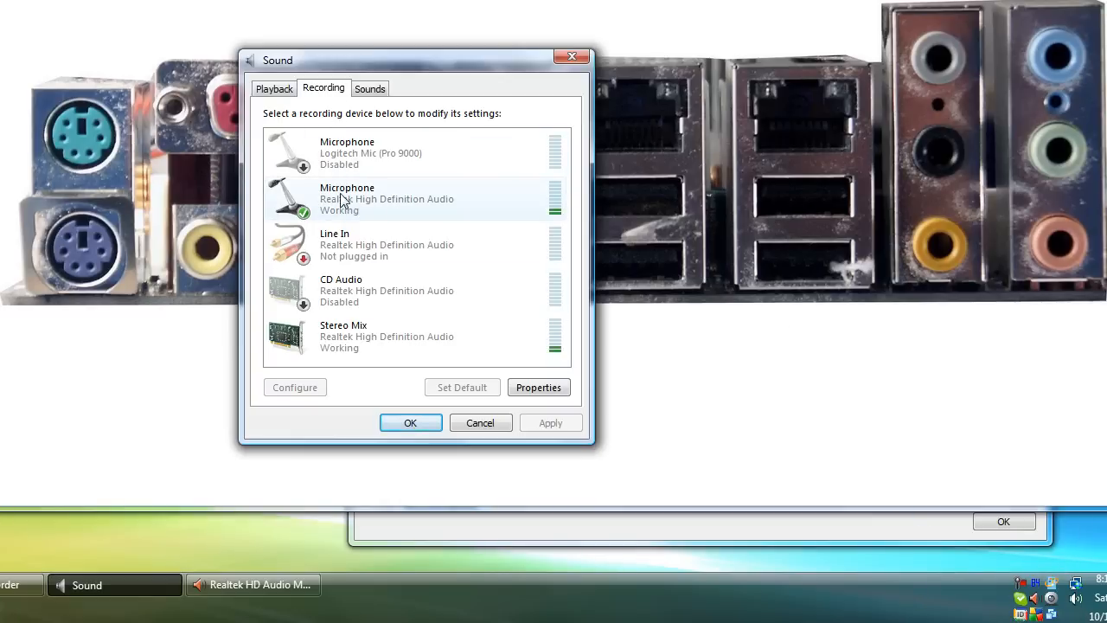
pyautogui.click(397, 338)
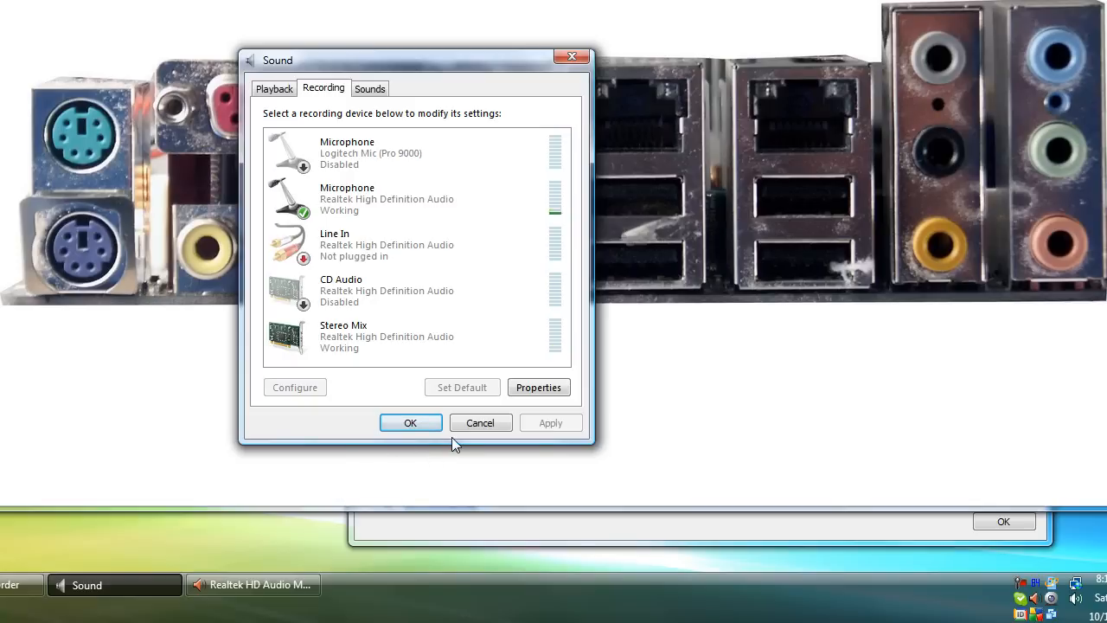
pyautogui.moveTo(449, 447)
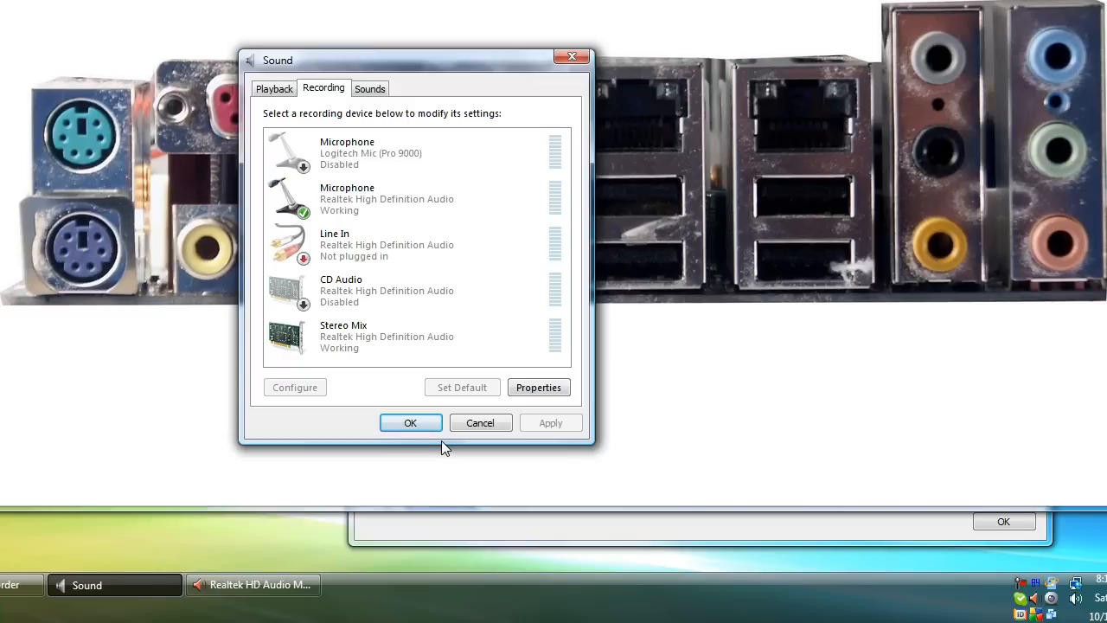
pyautogui.moveTo(441, 448)
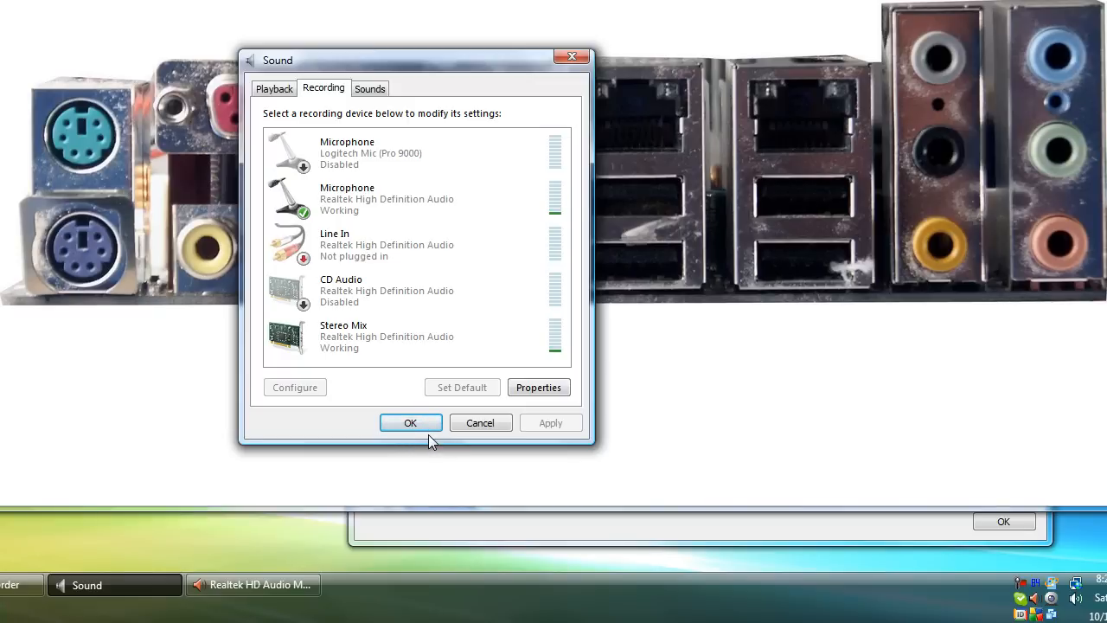
pyautogui.moveTo(488, 426)
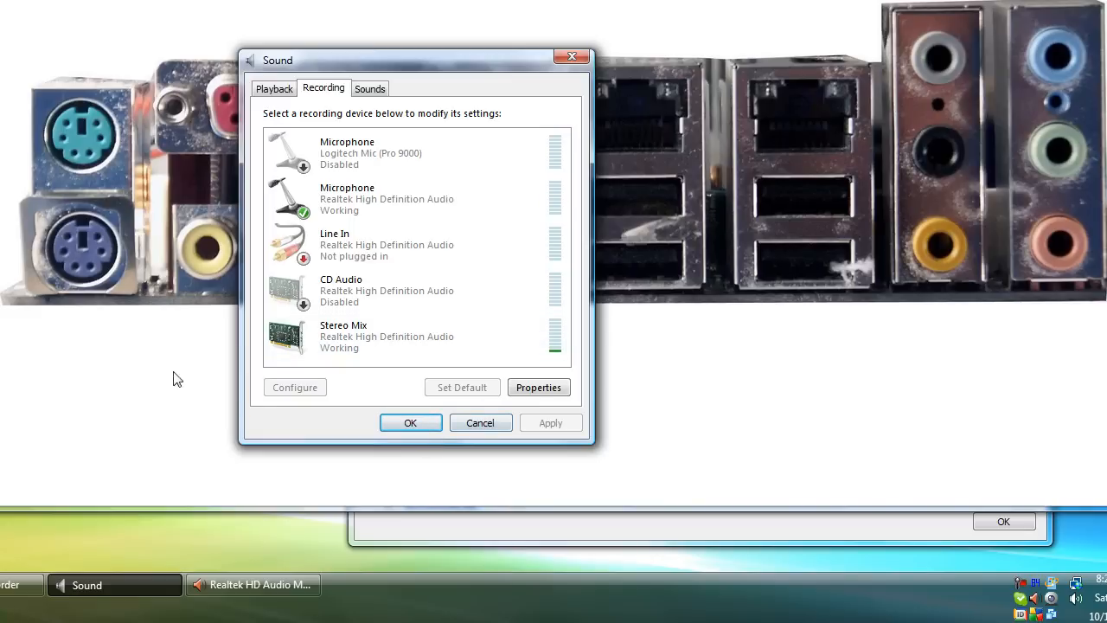
pyautogui.click(389, 338)
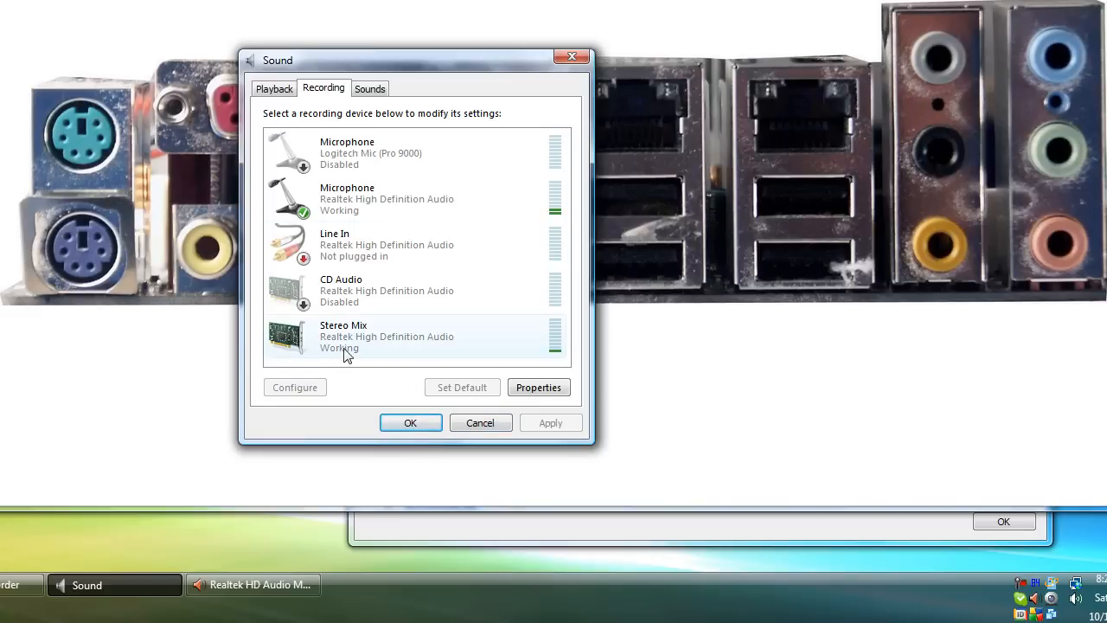
pyautogui.moveTo(371, 349)
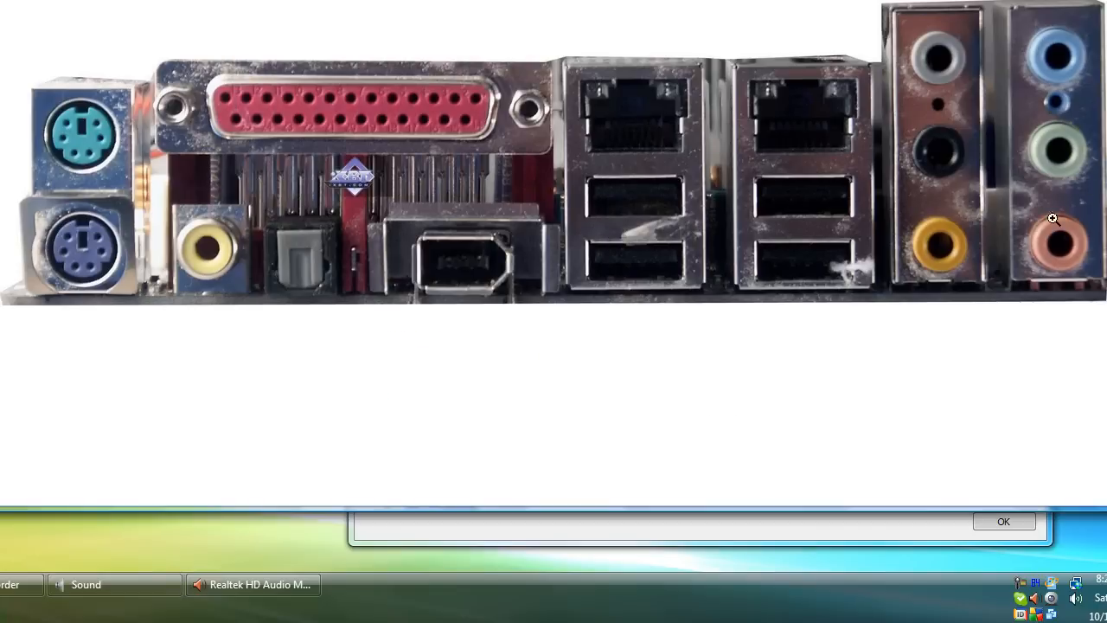
pyautogui.moveTo(1077, 201)
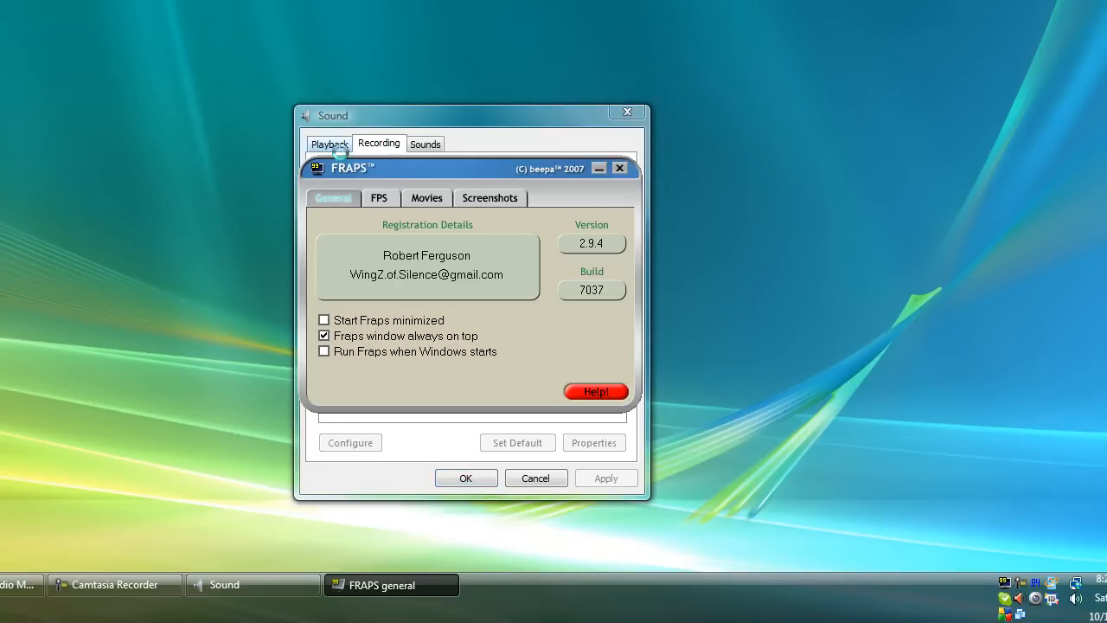
# Switch Fraps to its Movies settings and move it right of the Sound dialog
pyautogui.click(426, 197)
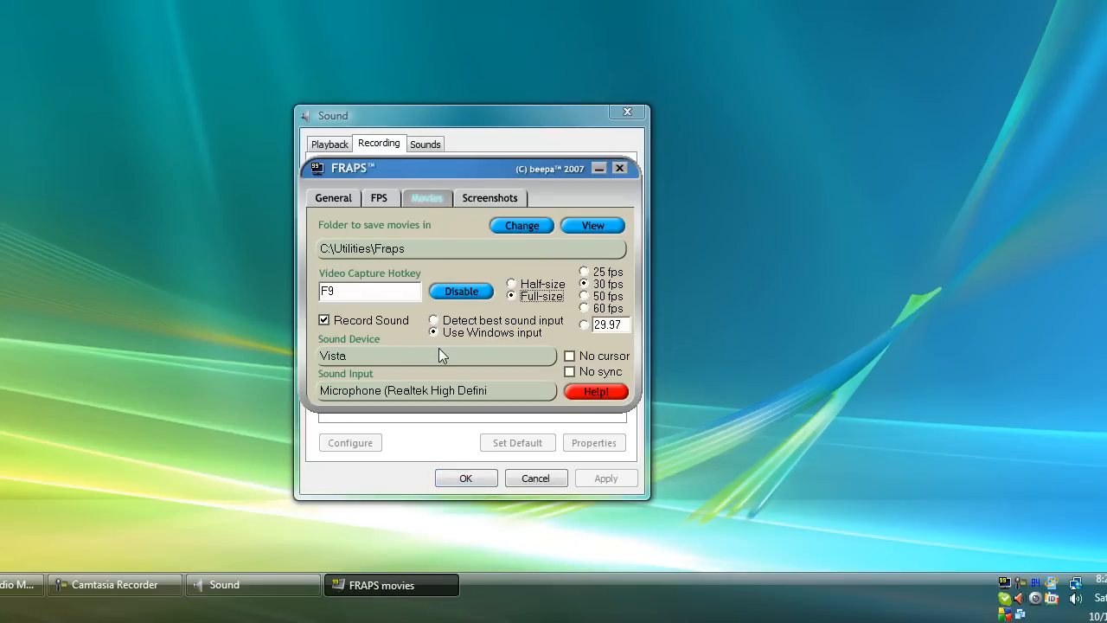
pyautogui.moveTo(467, 168); pyautogui.dragTo(713, 200)
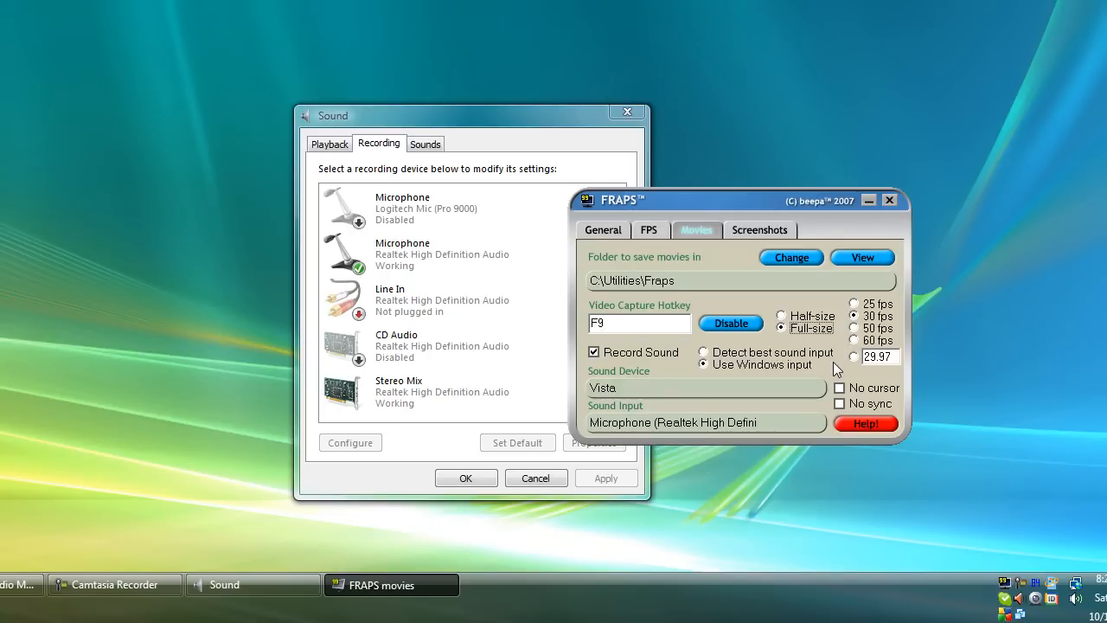
pyautogui.moveTo(785, 365)
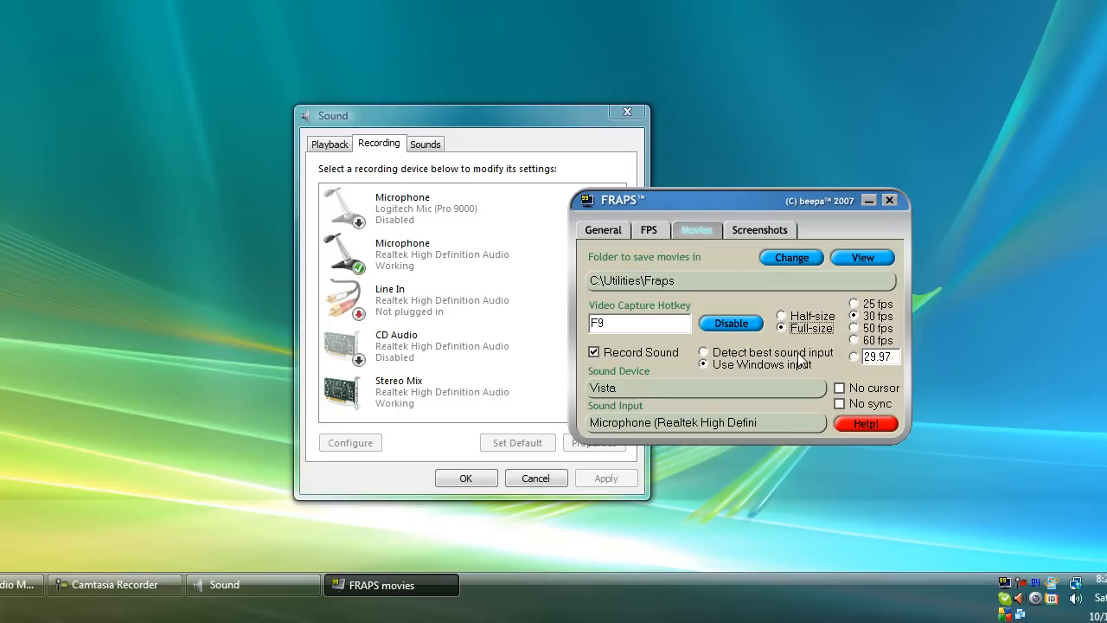
pyautogui.moveTo(731, 391)
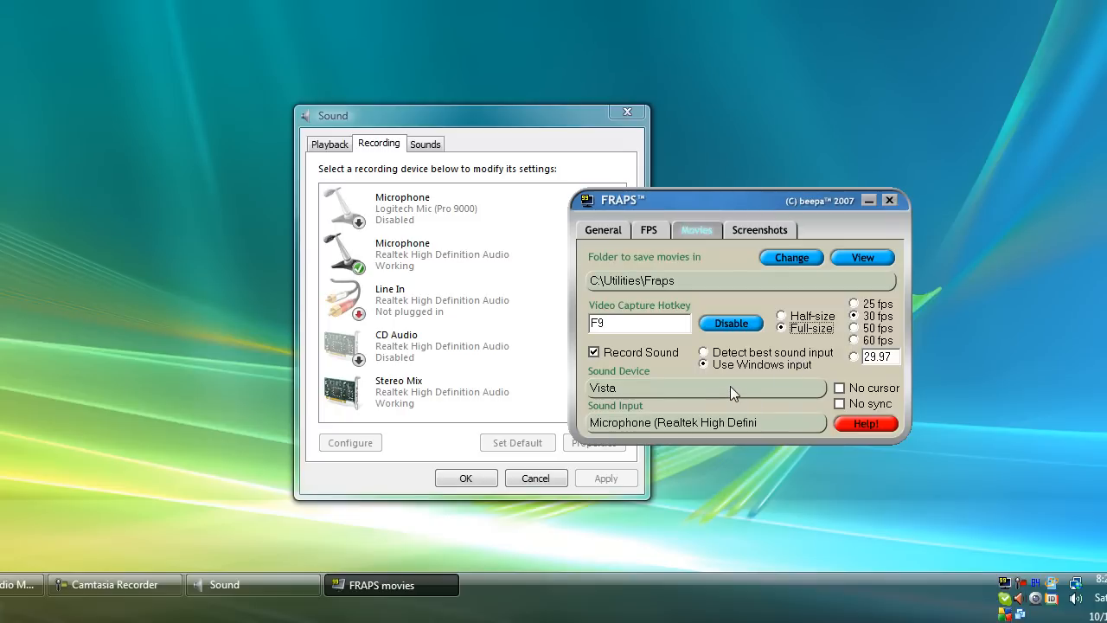
pyautogui.moveTo(744, 381)
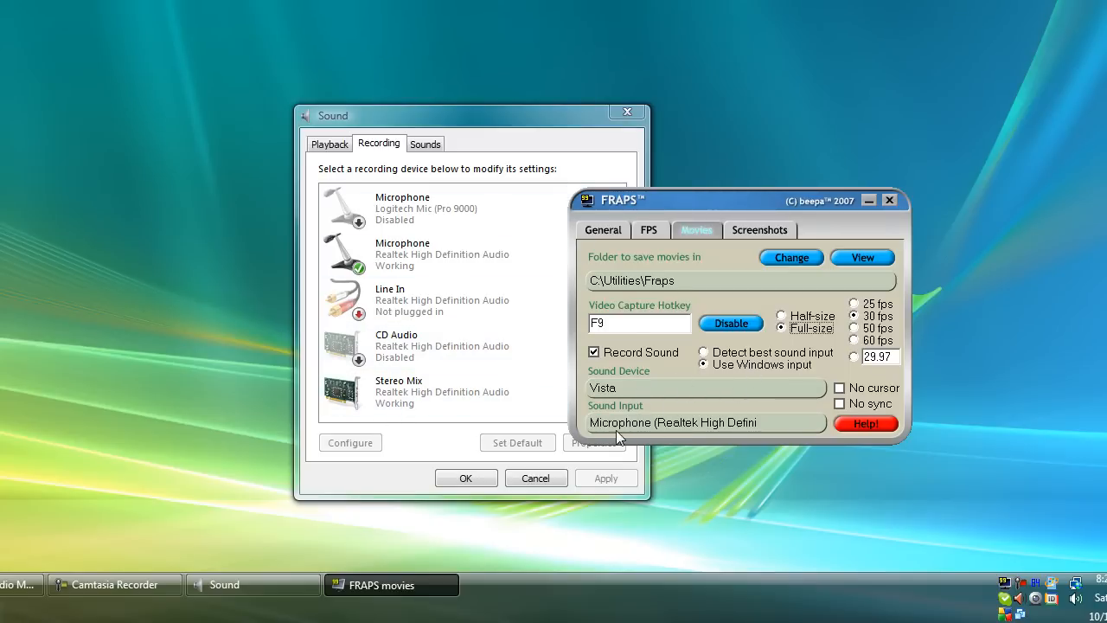
pyautogui.moveTo(647, 436)
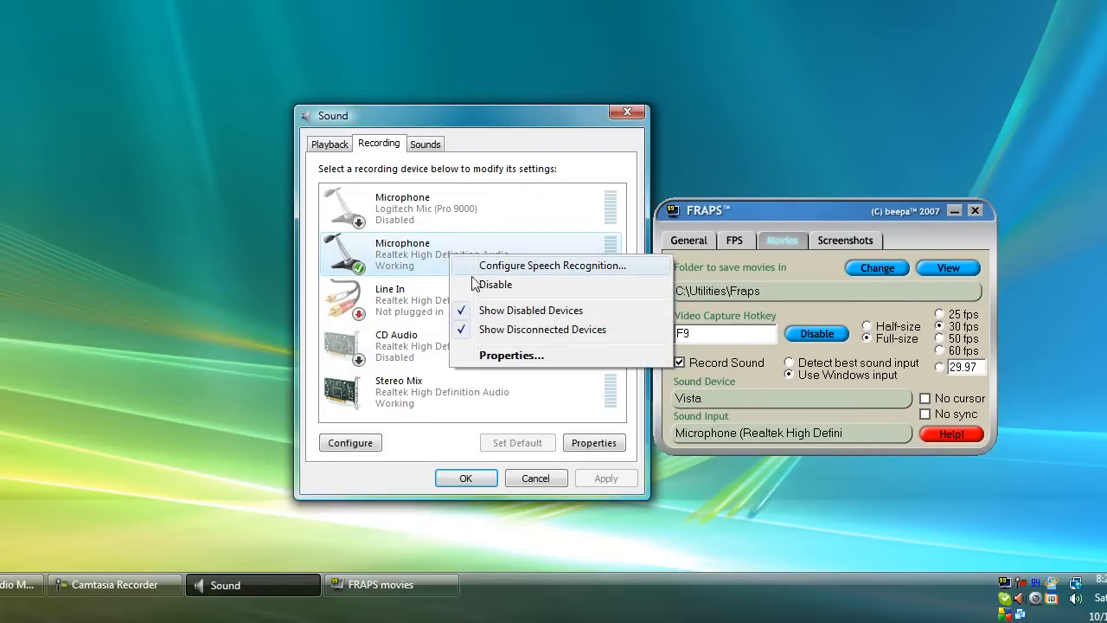
# Disable the Realtek microphone so Stereo Mix is the only working recording device
pyautogui.click(398, 391)
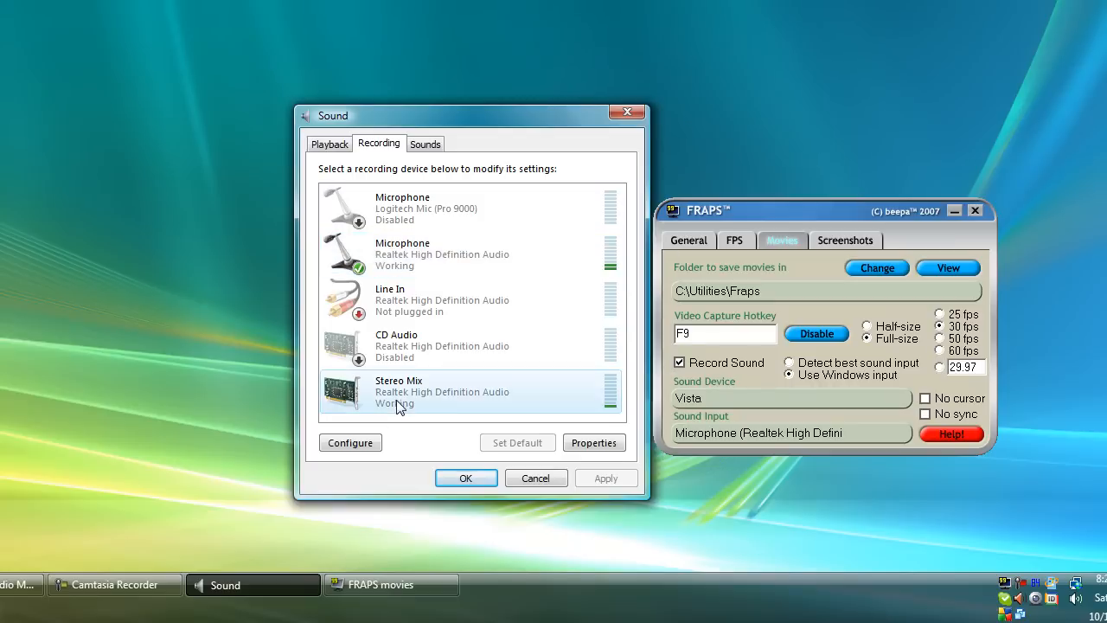
pyautogui.rightClick(398, 394)
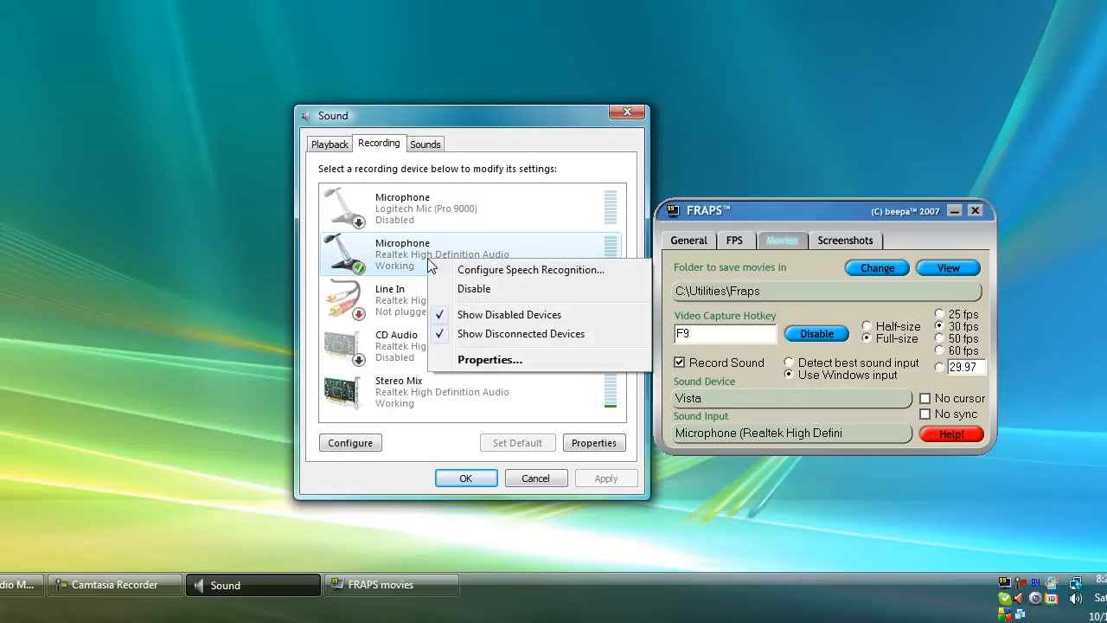
pyautogui.click(474, 289)
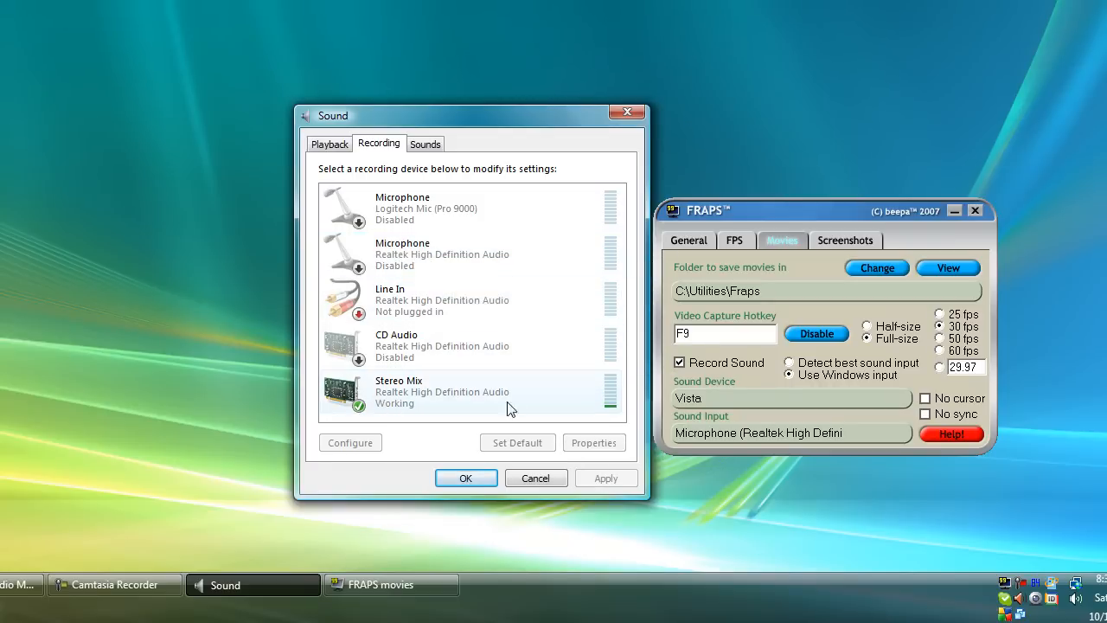
pyautogui.moveTo(460, 402)
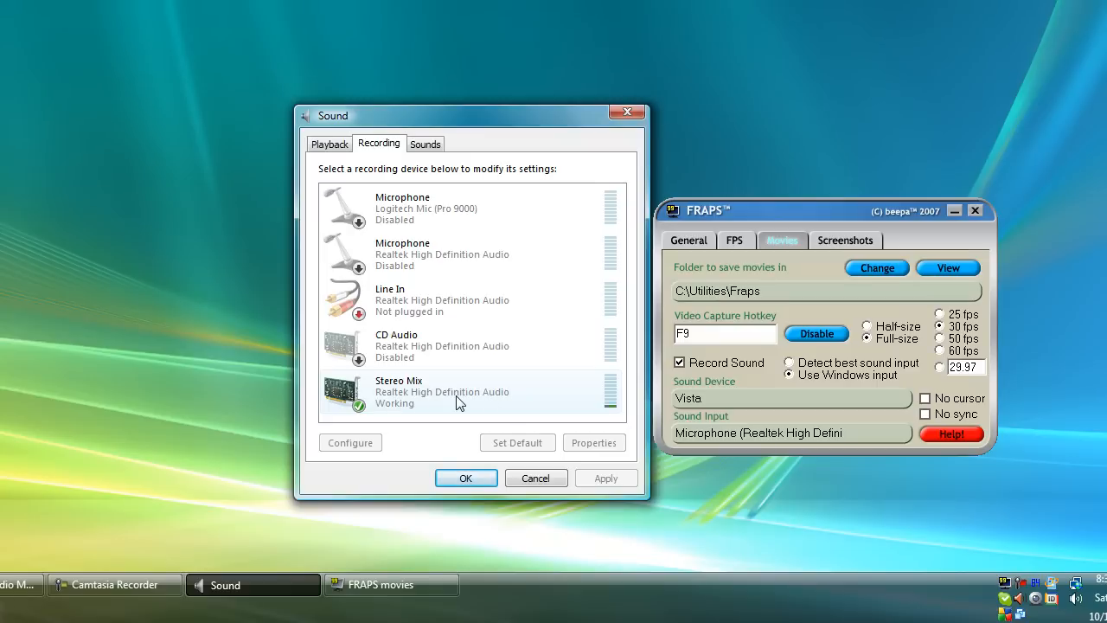
pyautogui.moveTo(754, 209)
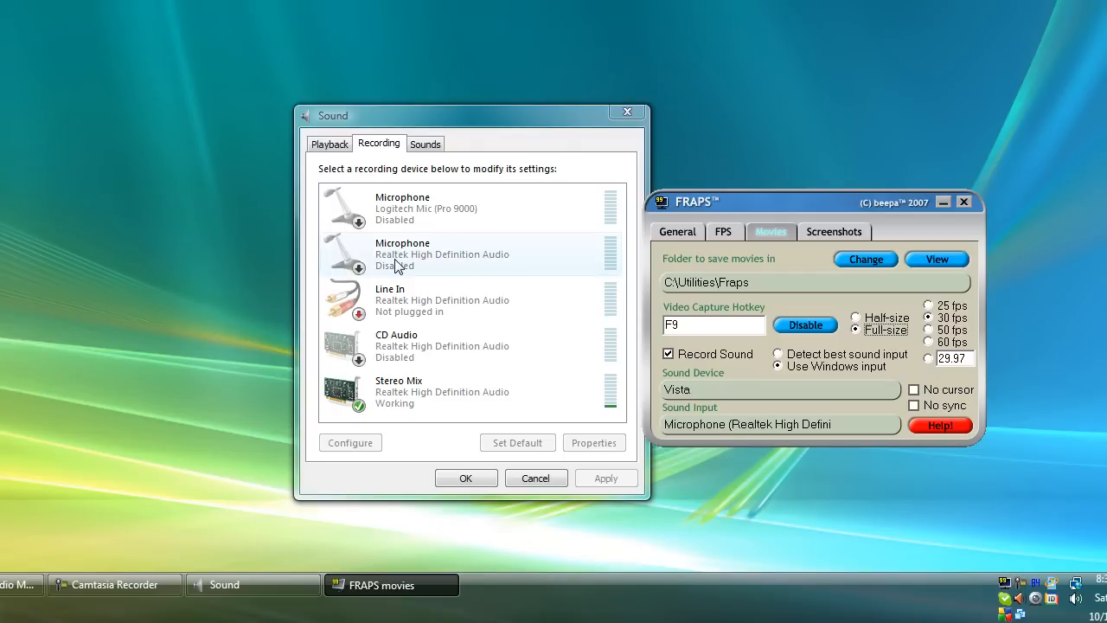
# Quit and unload Fraps, then relaunch it so its sound input becomes Stereo Mix
pyautogui.click(965, 200)
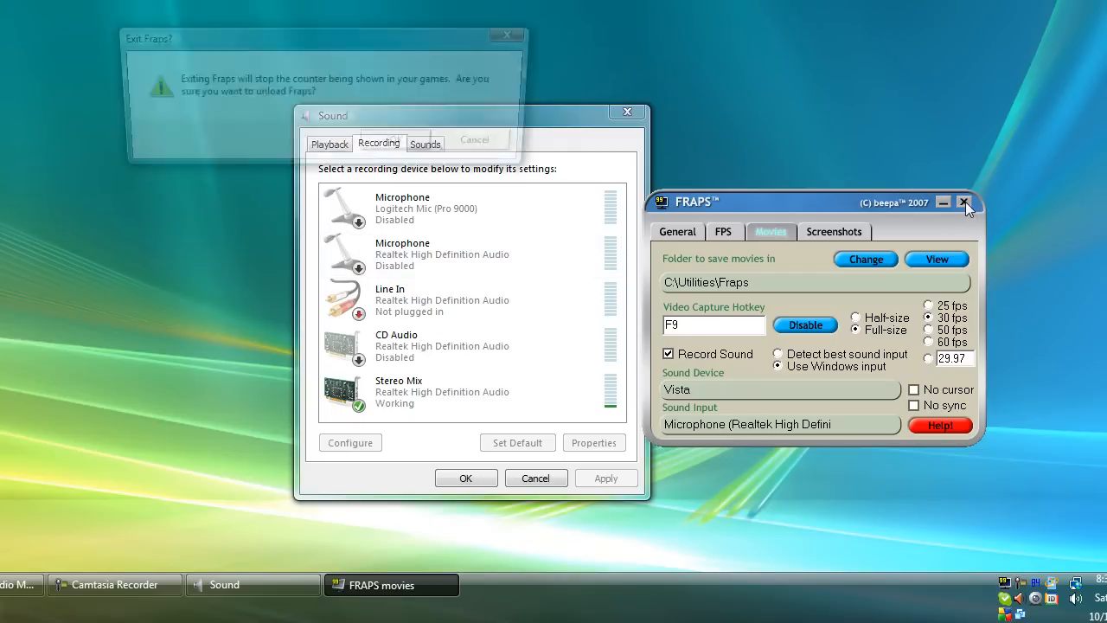
pyautogui.click(965, 201)
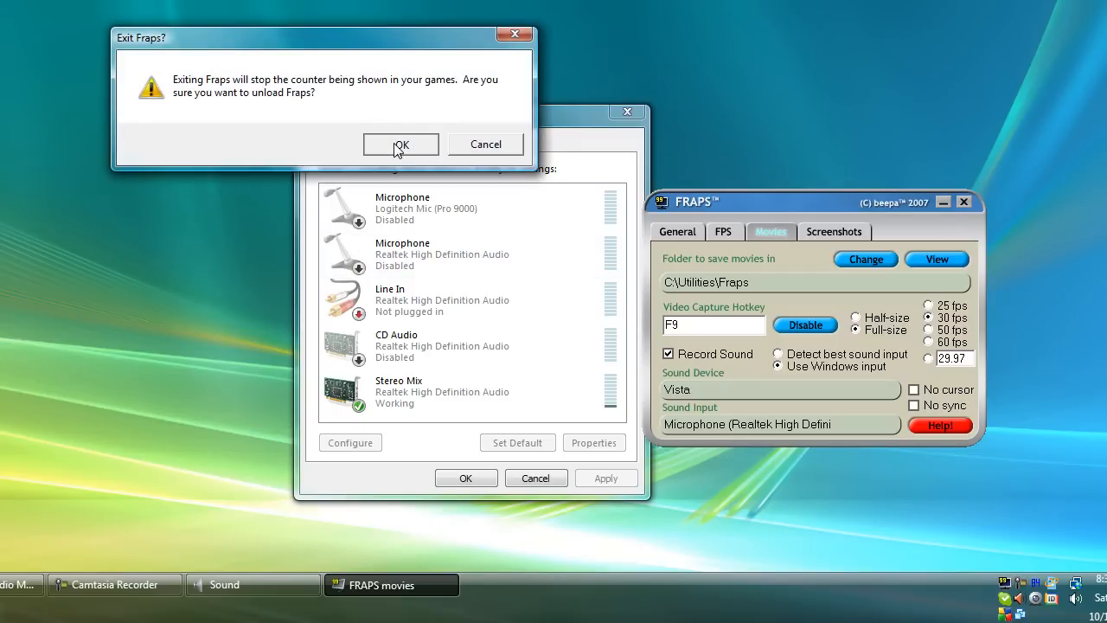
pyautogui.click(401, 145)
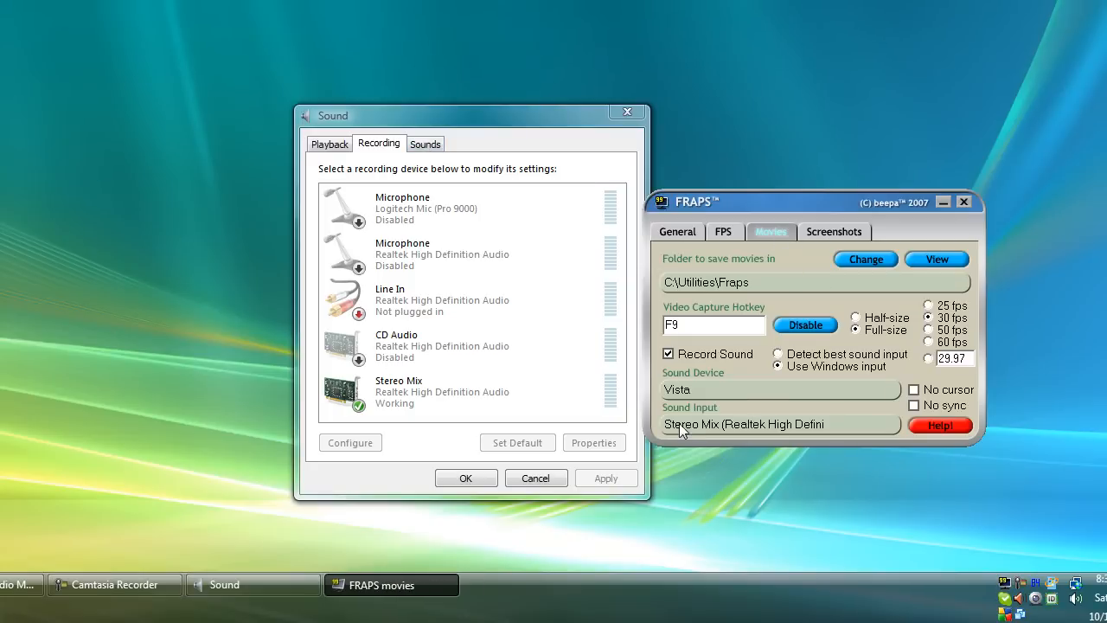
pyautogui.moveTo(764, 450)
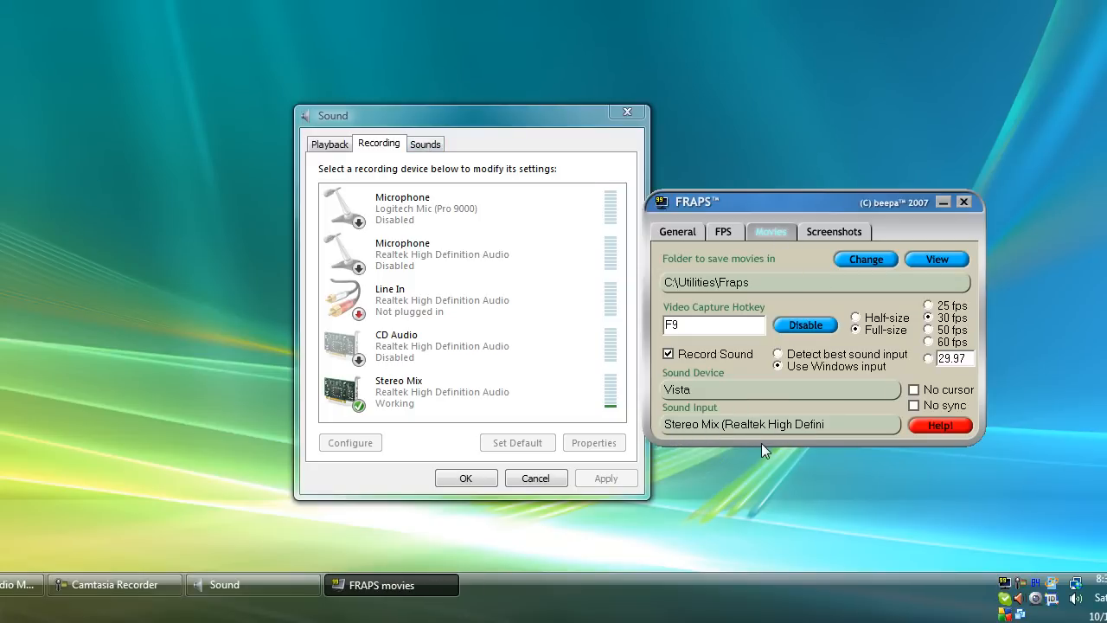
pyautogui.moveTo(810, 368)
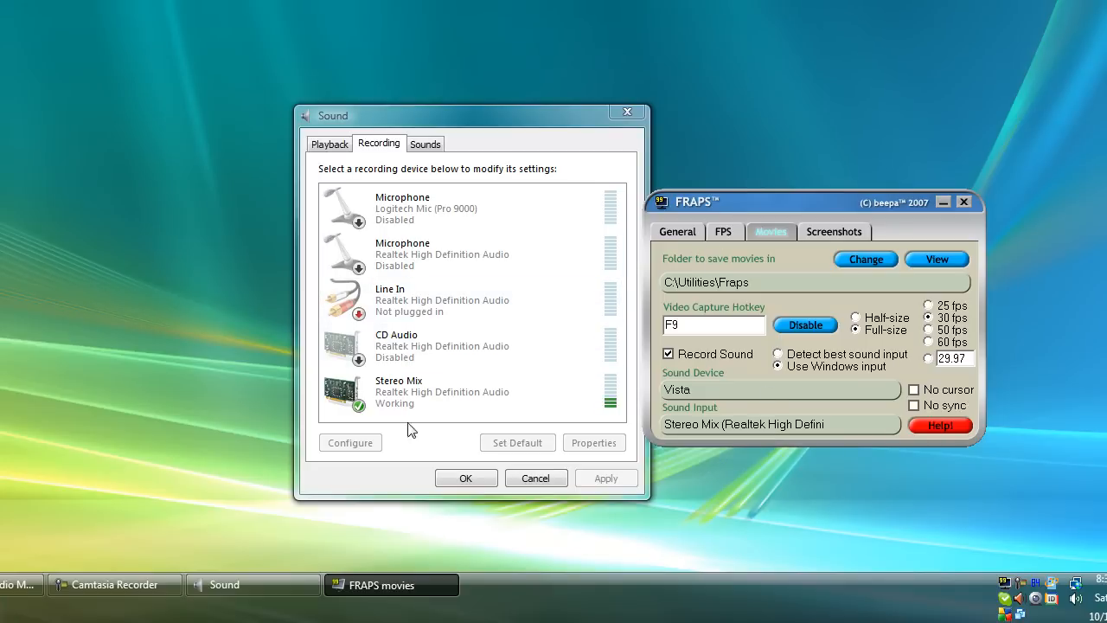
pyautogui.moveTo(758, 201)
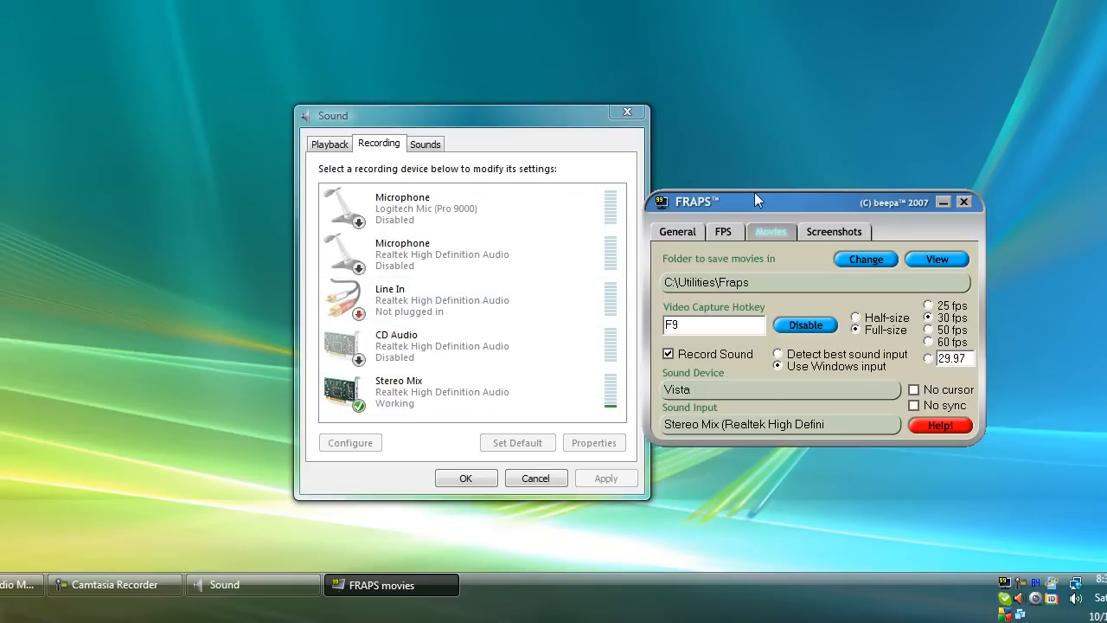
pyautogui.moveTo(725, 431)
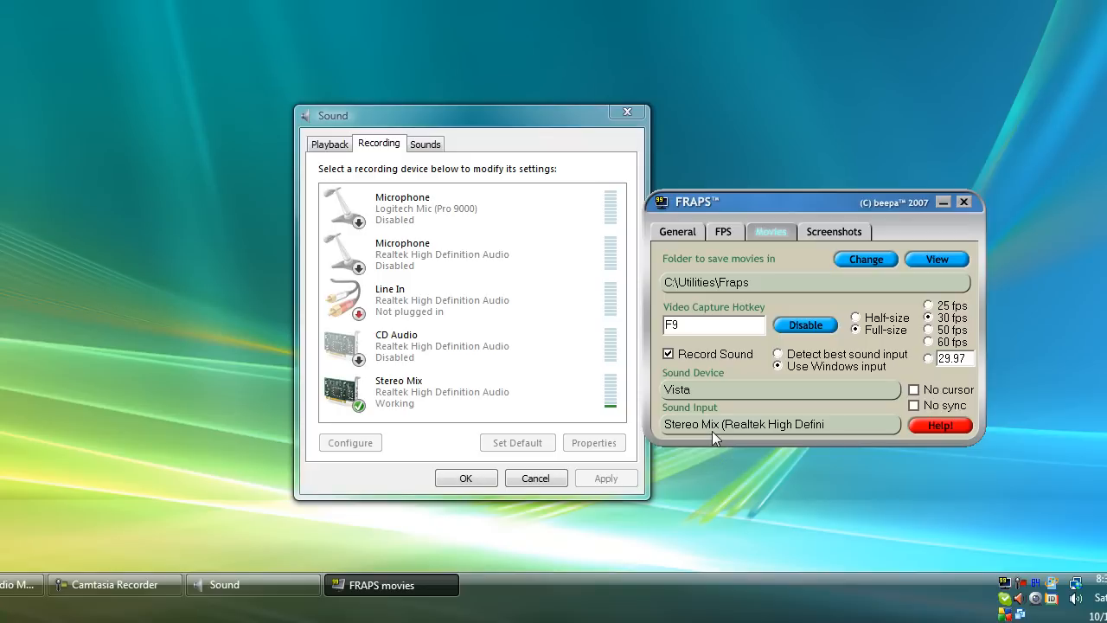
pyautogui.moveTo(712, 439)
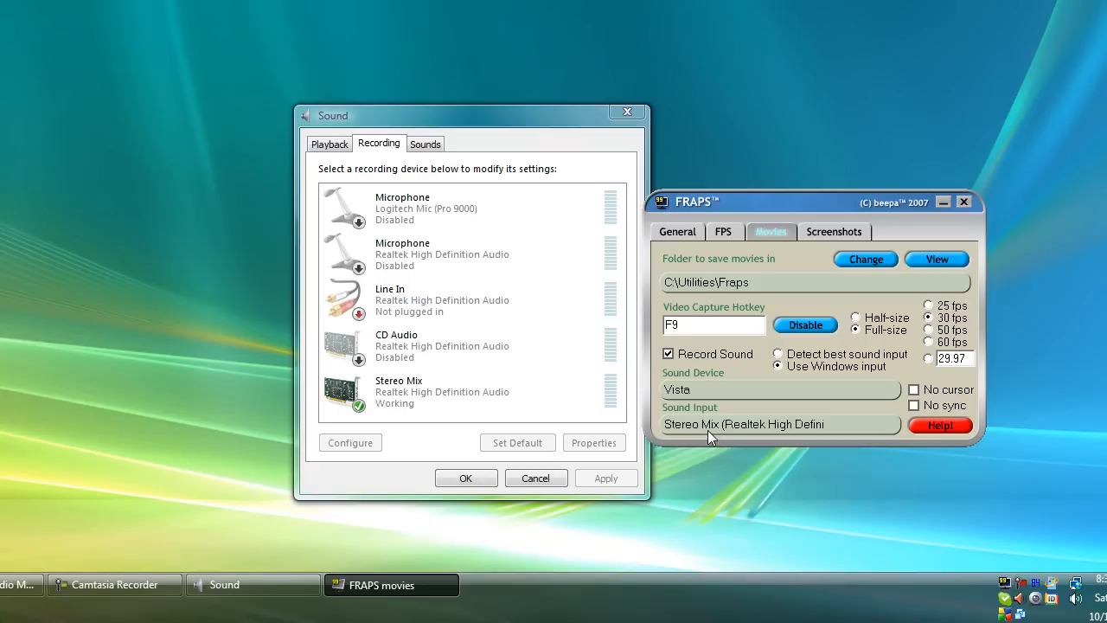